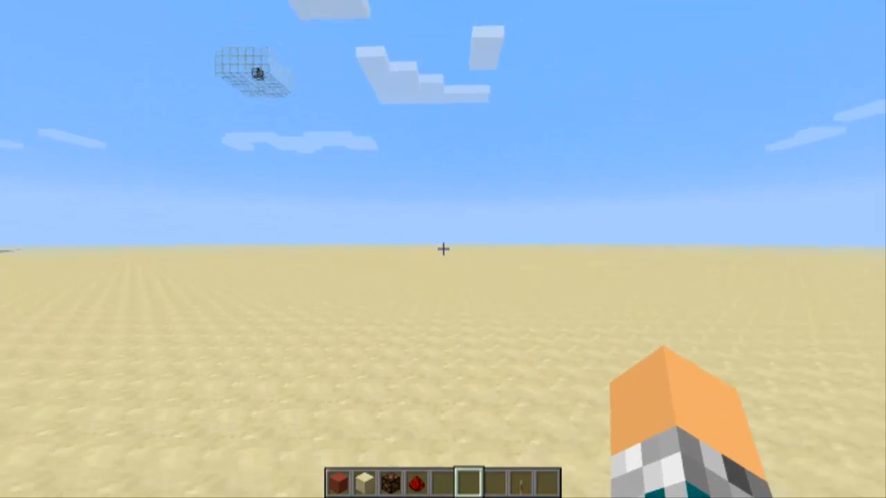
mouse_move(443, 249)
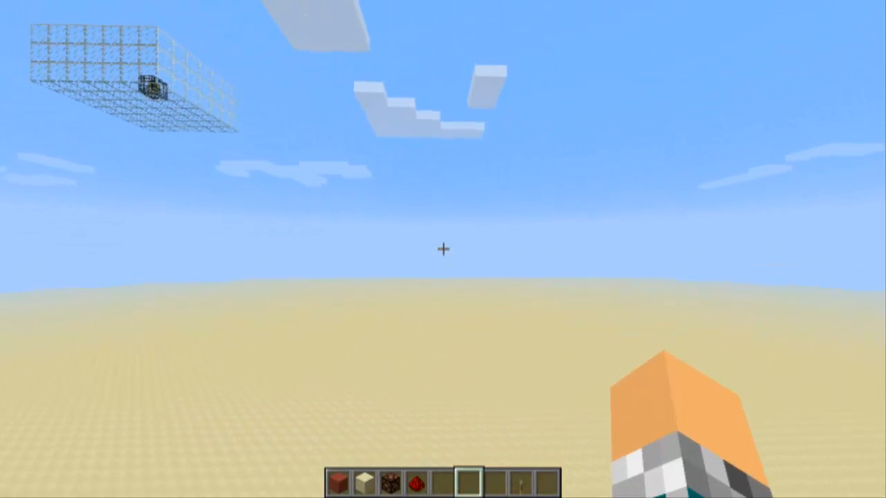
Bring up the inventory with the TooManyItems item browser
key("e")
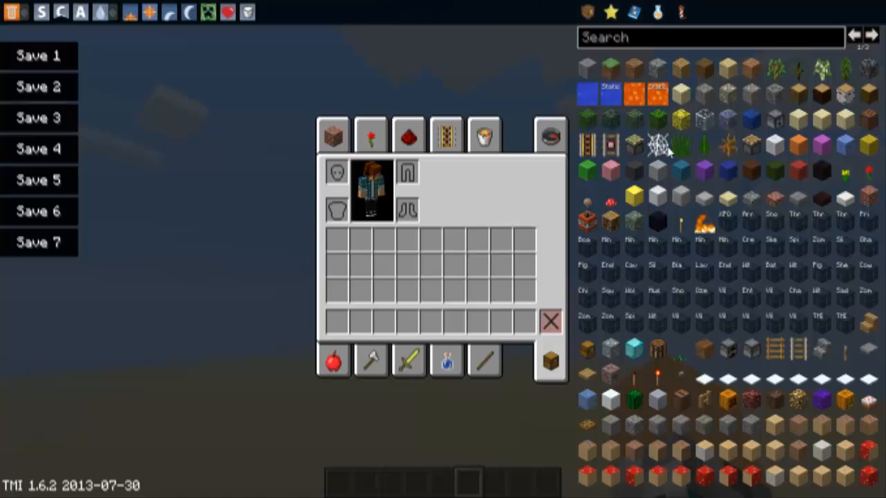
Page through the TMI item list and view the potion maker tab
left_click(872, 35)
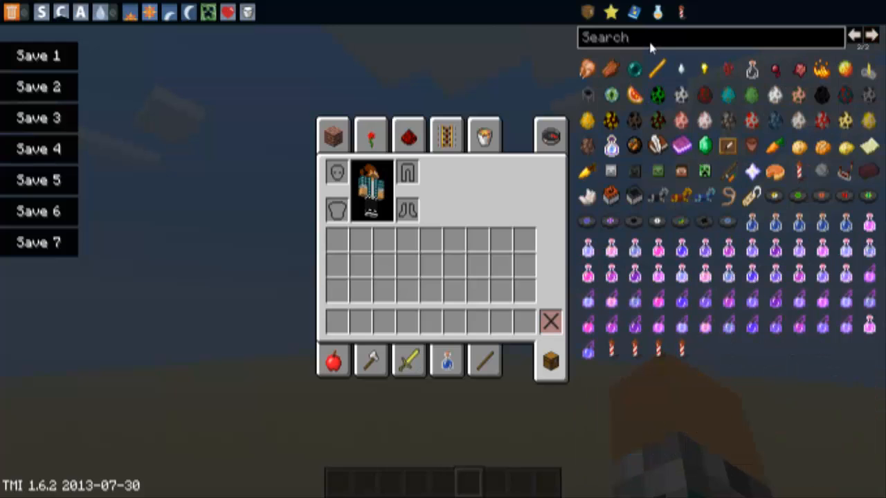
left_click(656, 11)
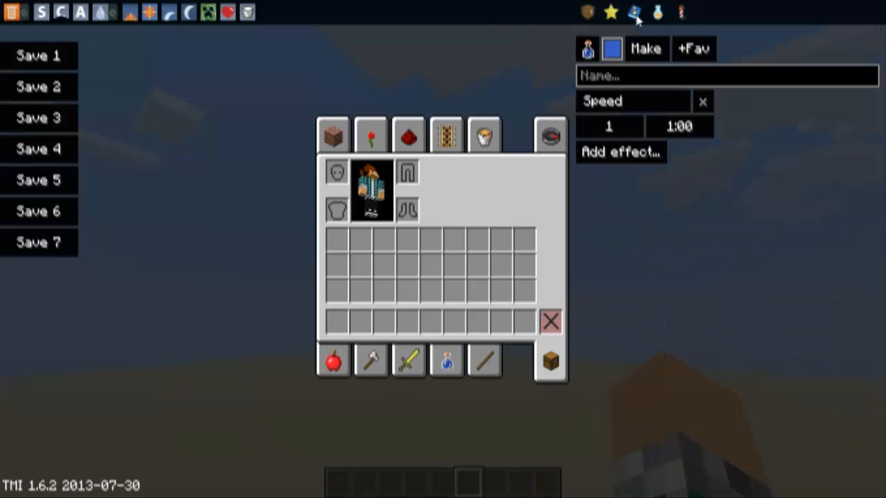
left_click(611, 11)
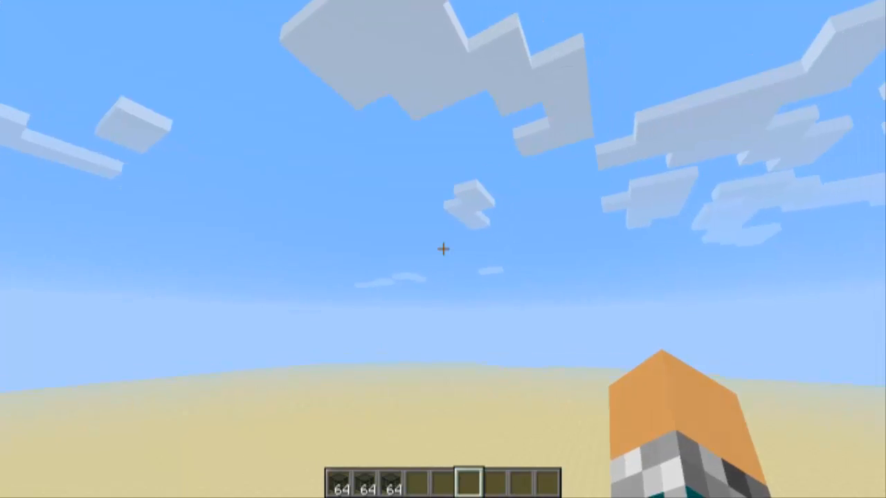
mouse_move(443, 249)
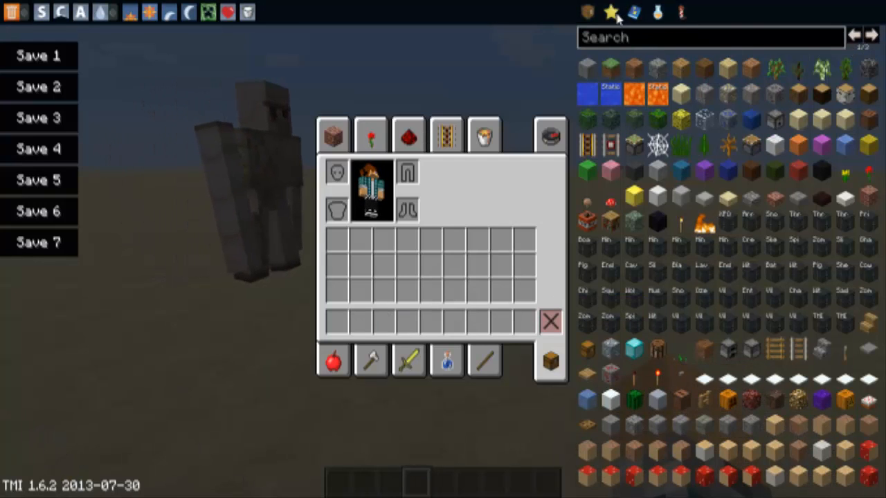
Make a pickaxe with Efficiency level 127 in the TMI enchantment editor
left_click(633, 11)
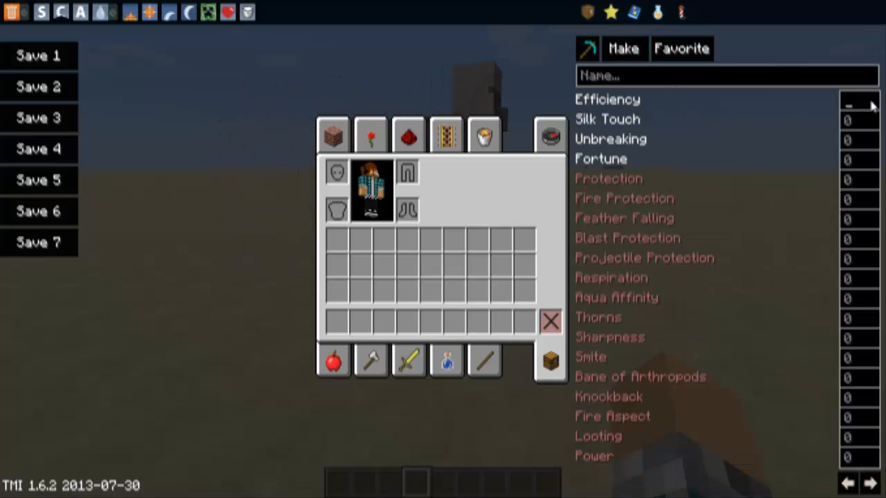
type("127")
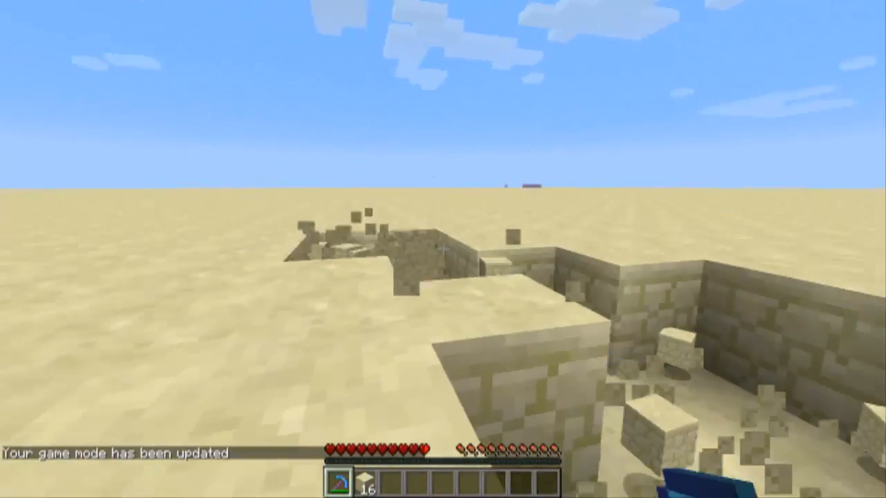
Drop the enchanted pickaxe by dragging it out of the inventory
key("e")
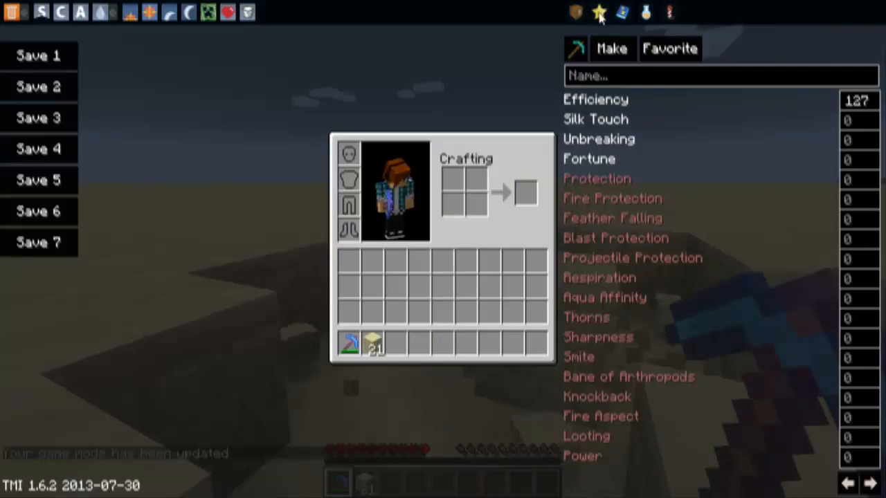
left_click(598, 13)
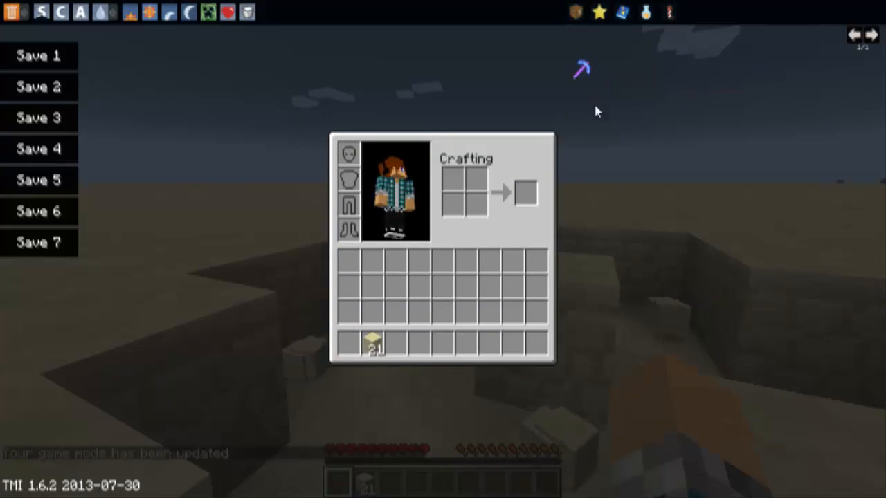
key("Escape")
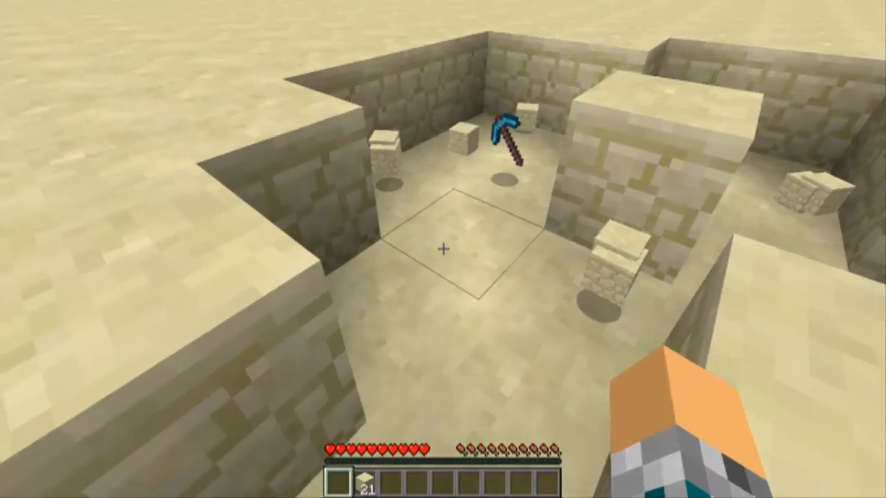
key("e")
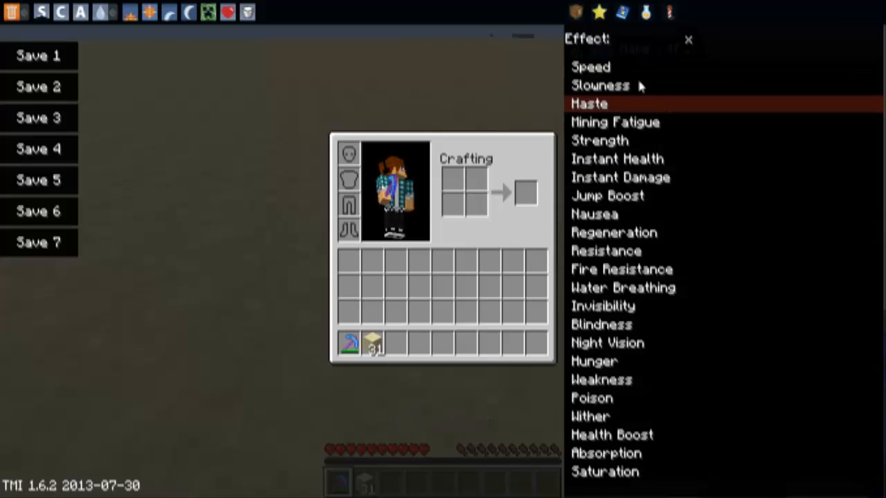
mouse_move(616, 158)
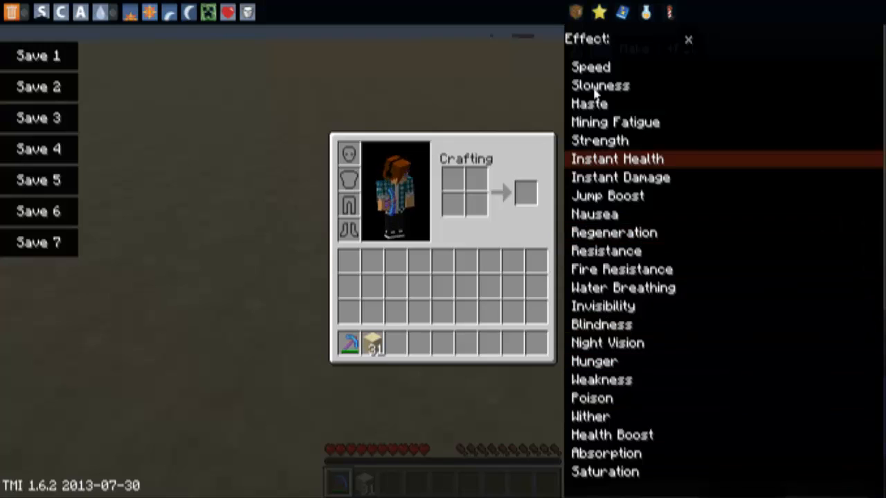
Create a Jump Boost potion lasting 0:30 and move around in the world
left_click(607, 195)
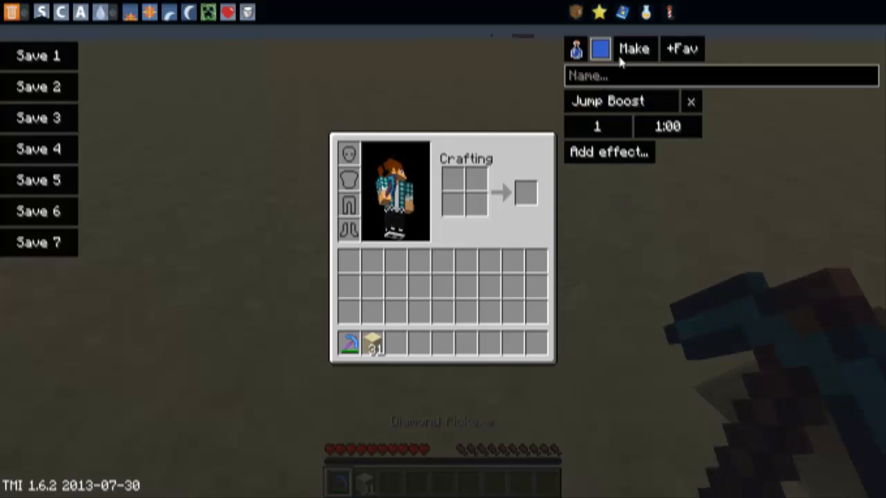
left_click(667, 126)
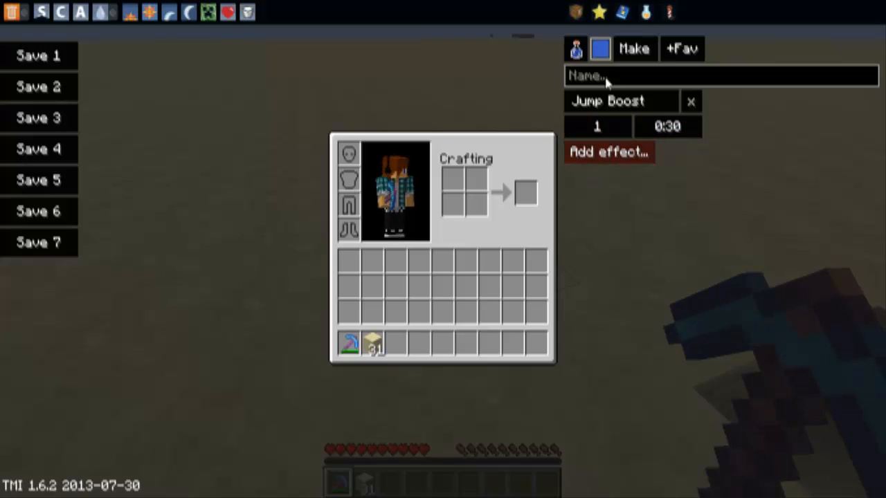
type("dwdawdadwda")
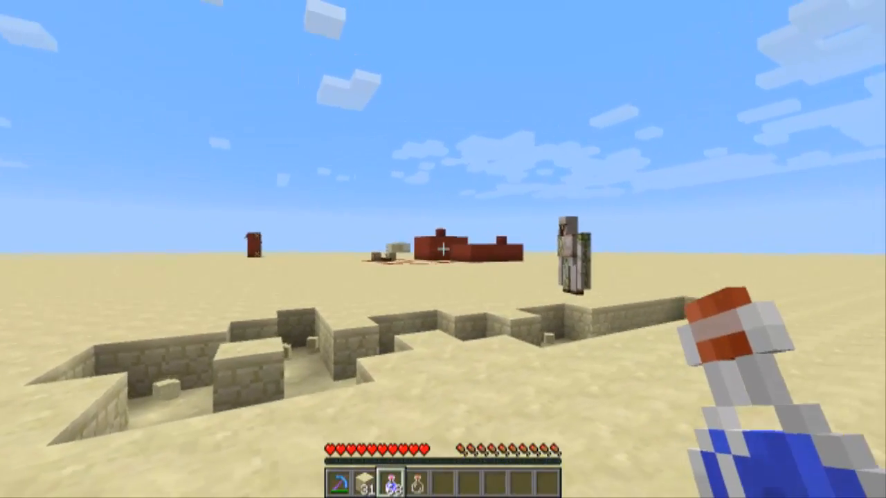
Take the potion from the inventory and use it to gain Jump Boost
key("e")
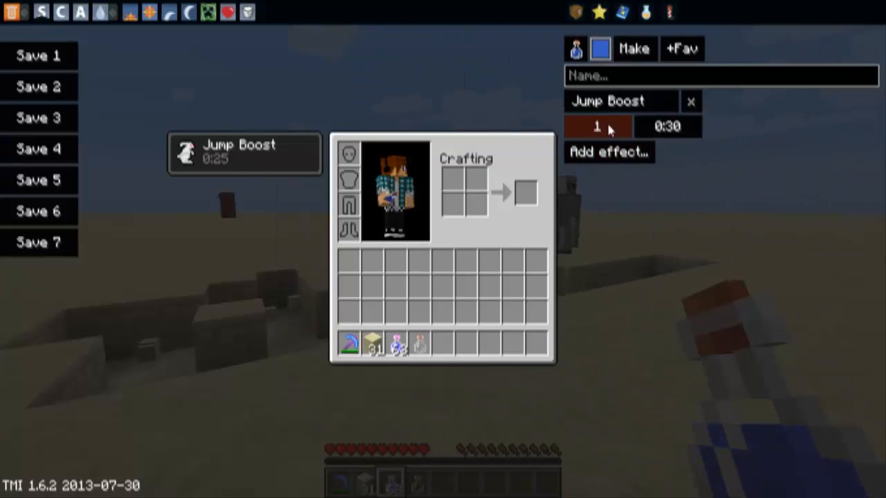
left_click(596, 127)
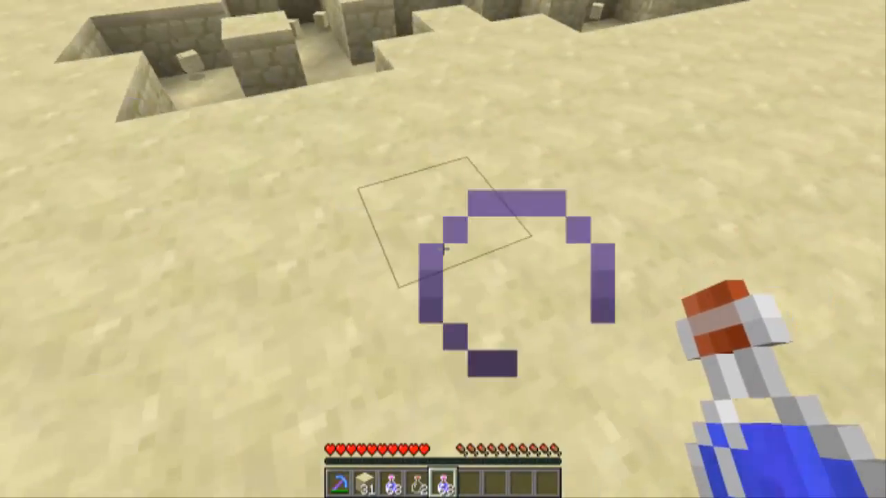
key("e")
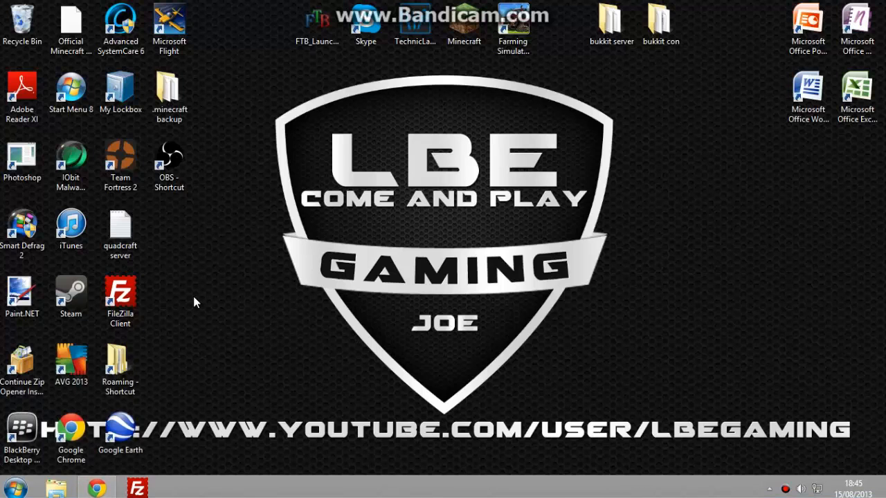
mouse_move(97, 487)
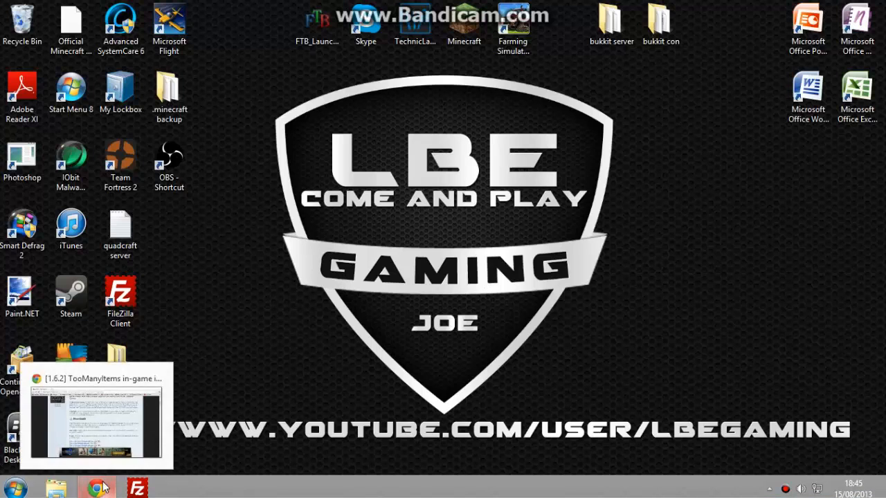
Reach the Downloads section of the TooManyItems forum thread in Chrome
left_click(97, 484)
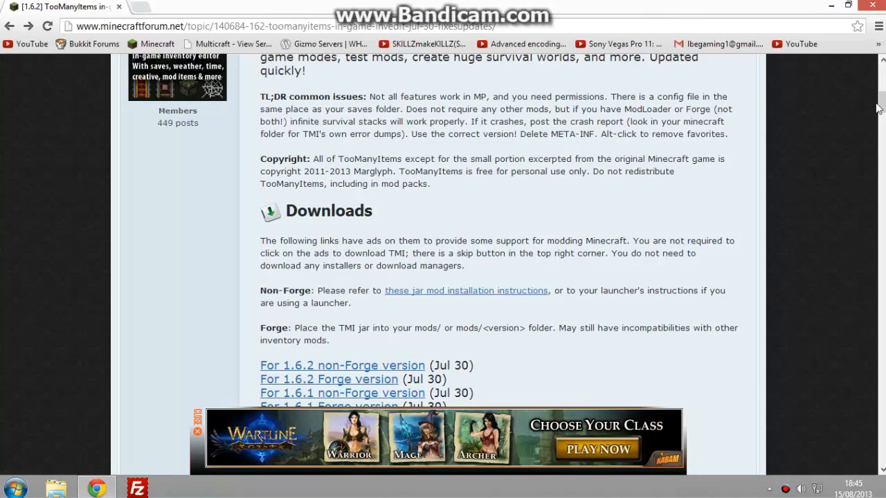
scroll("down", 3)
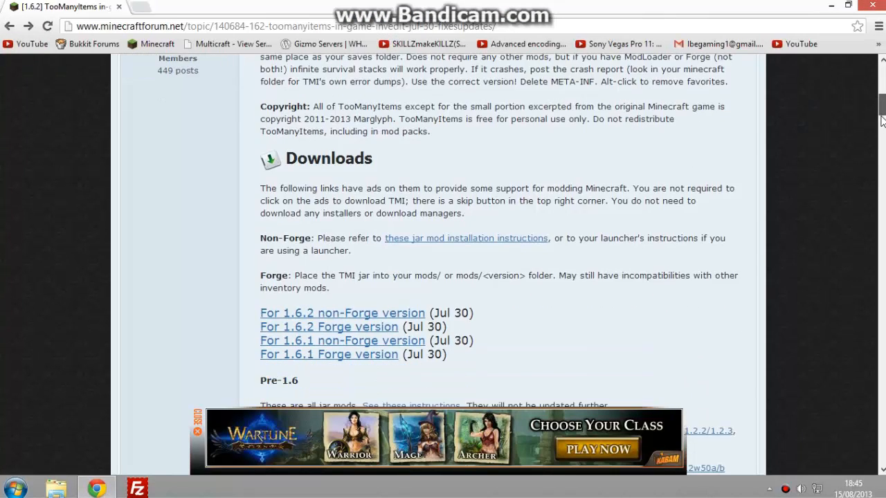
scroll("down", 3)
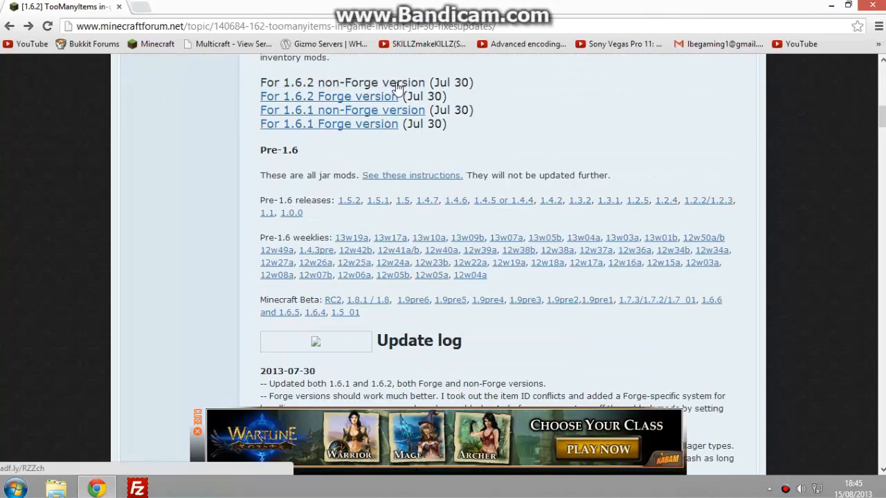
Download the TooManyItems zip for the 1.6.2 non-Forge version via adf.ly
left_click(328, 83)
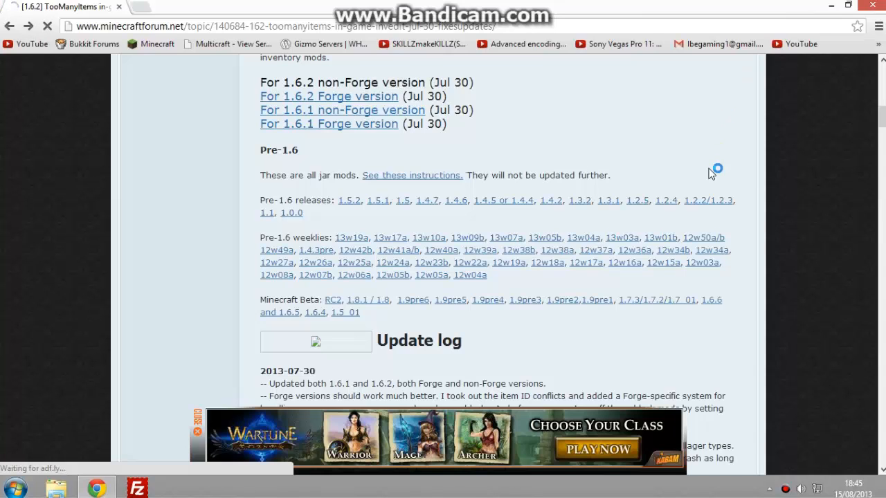
left_click(341, 83)
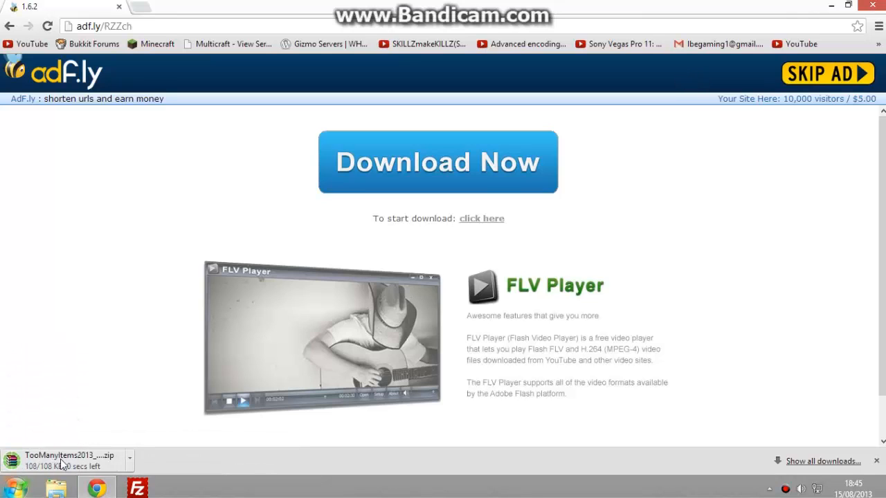
left_click(66, 459)
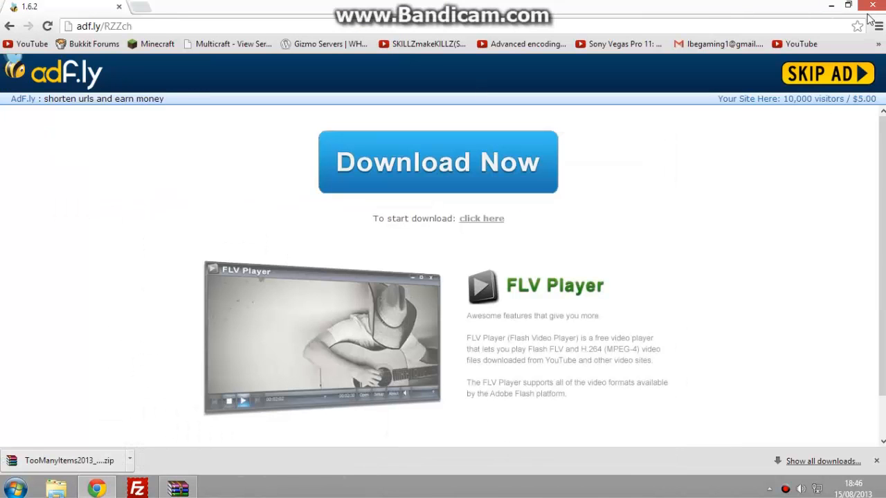
Open the Roaming AppData folder through the Run dialog with %appdata%
left_click(872, 6)
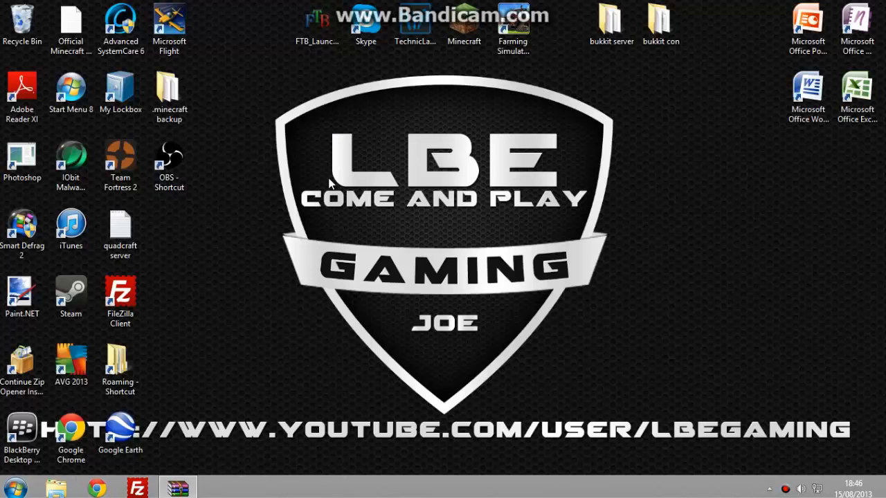
mouse_move(379, 179)
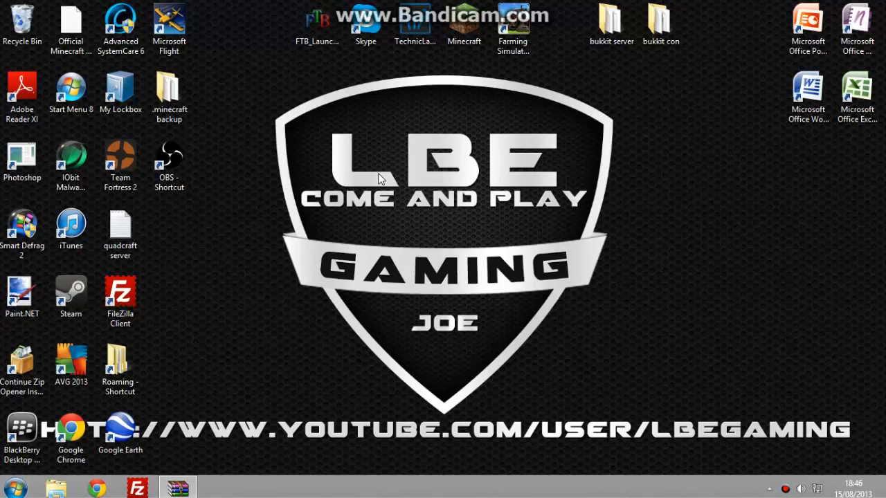
key("win+r")
type("%appdata%")
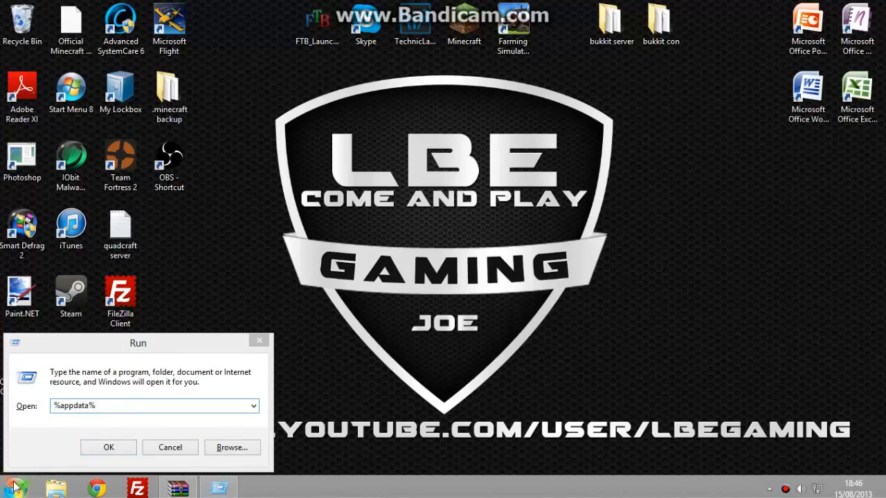
left_click(11, 485)
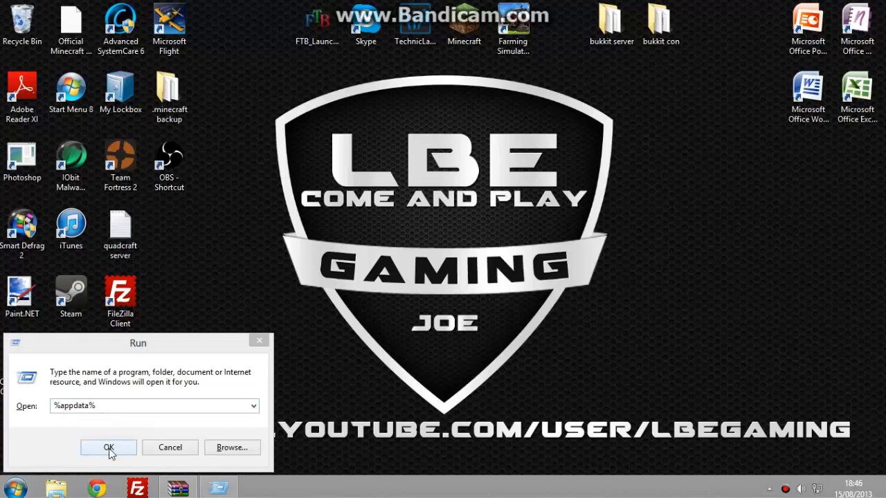
left_click(107, 447)
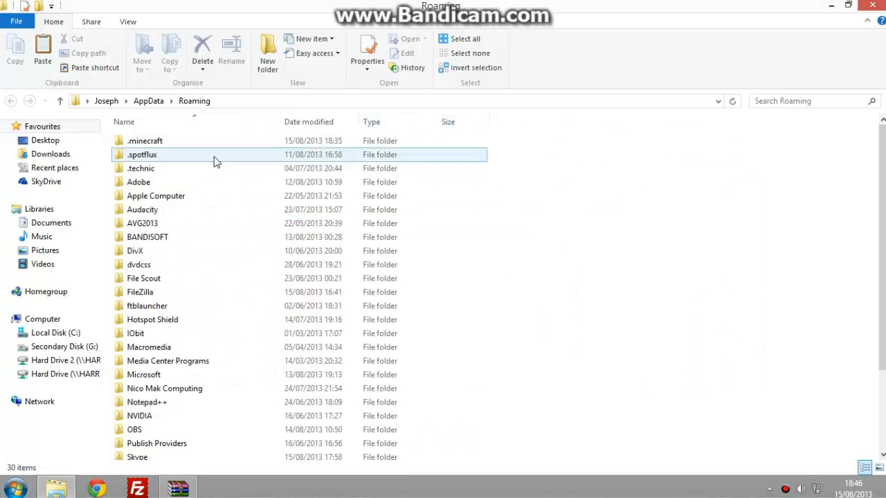
Duplicate the 1.6.2 version folder in .minecraft/versions as 1.6.2-youtube
left_click(141, 169)
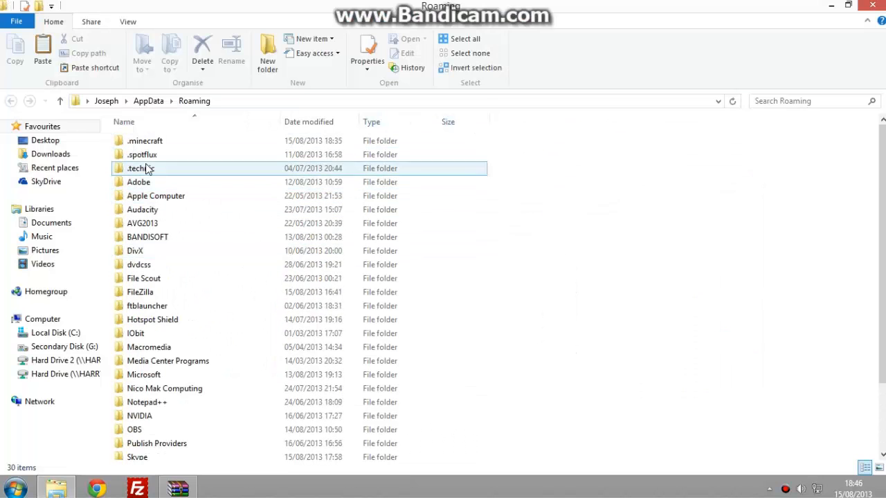
double_click(137, 139)
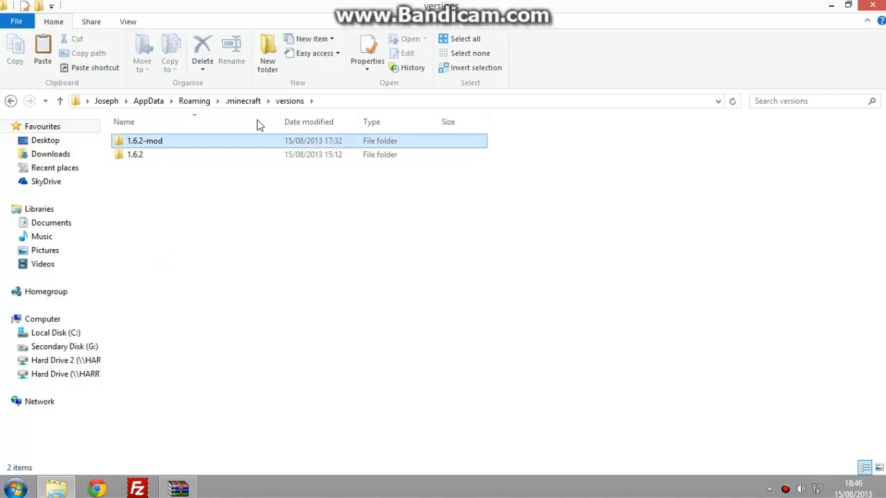
left_click(144, 141)
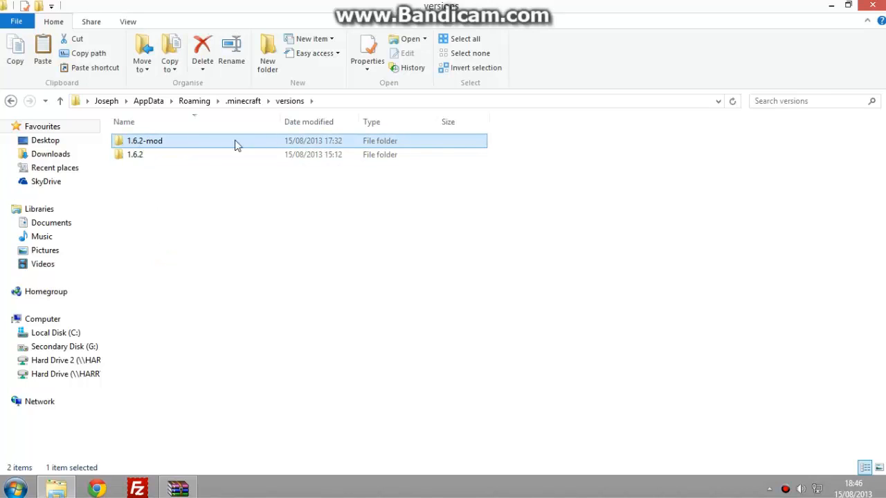
left_click(136, 155)
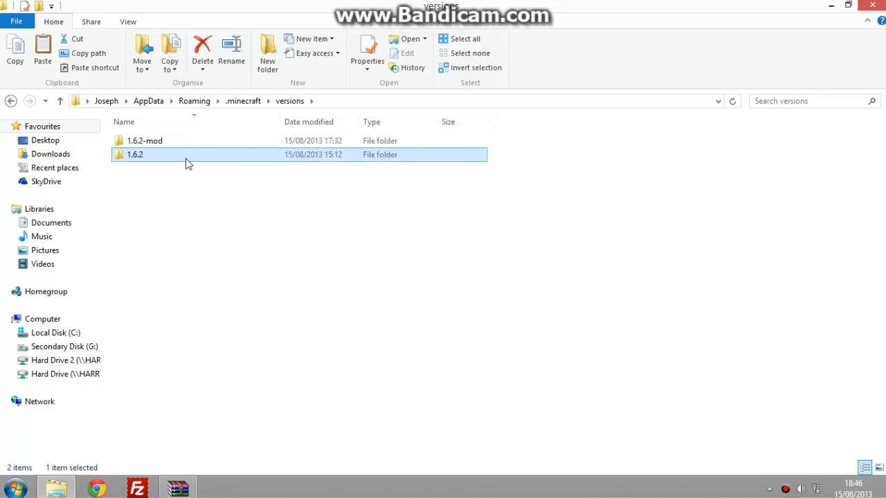
mouse_move(146, 200)
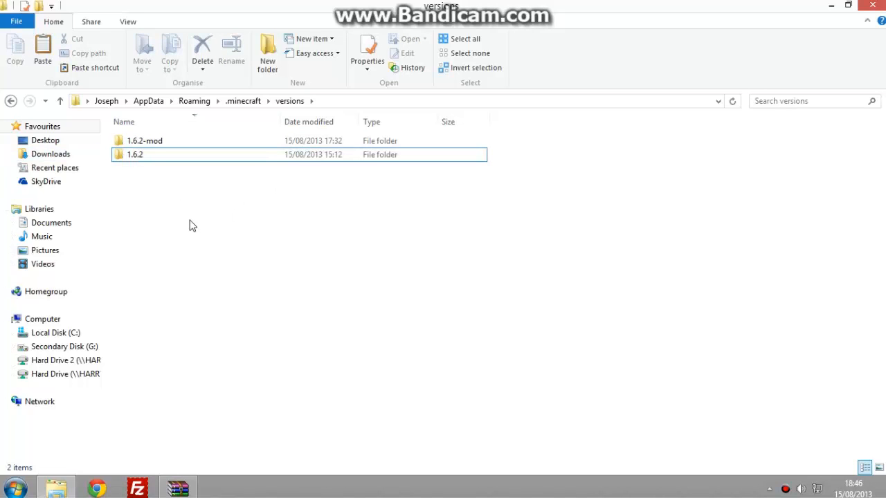
mouse_move(136, 199)
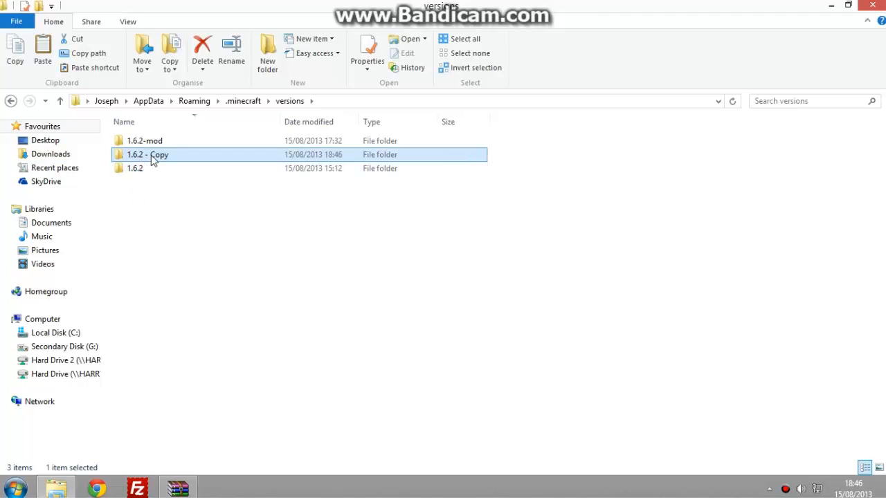
mouse_move(141, 163)
type("1.6.2")
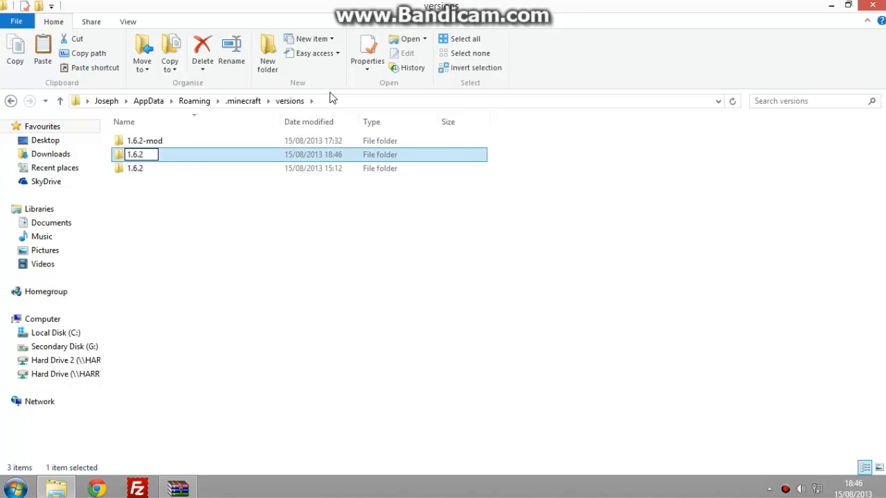
type("-youtube")
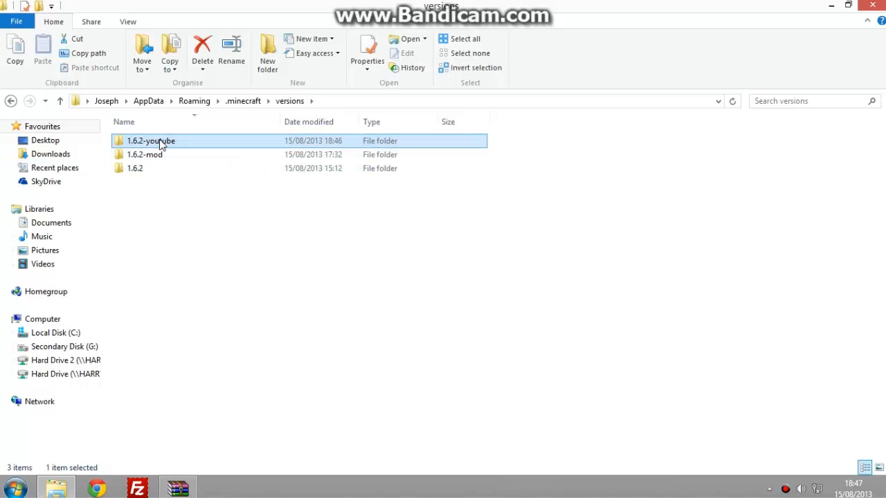
Rename the jar and json files inside the folder to 1.6.2-youtube
double_click(151, 141)
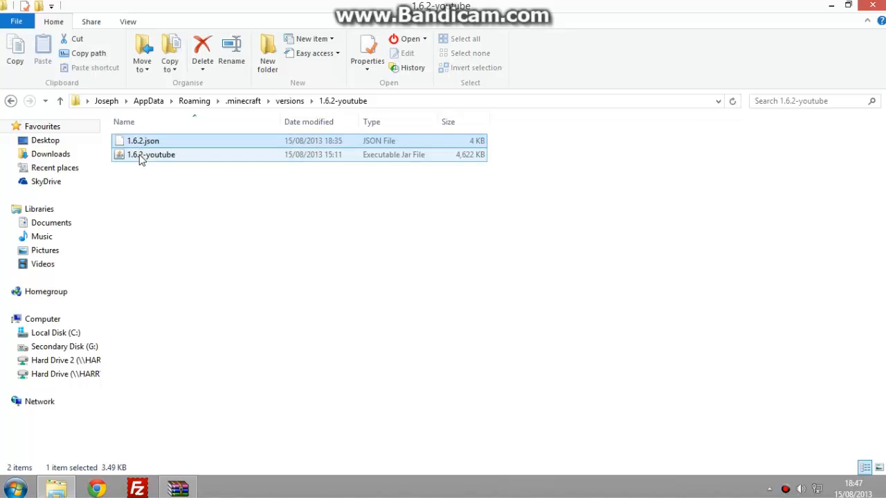
left_click(144, 141)
type("-youtube")
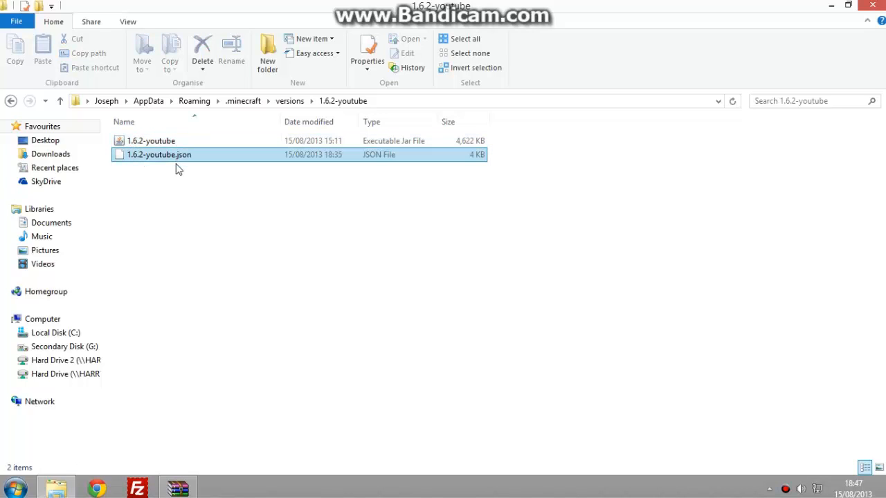
mouse_move(379, 160)
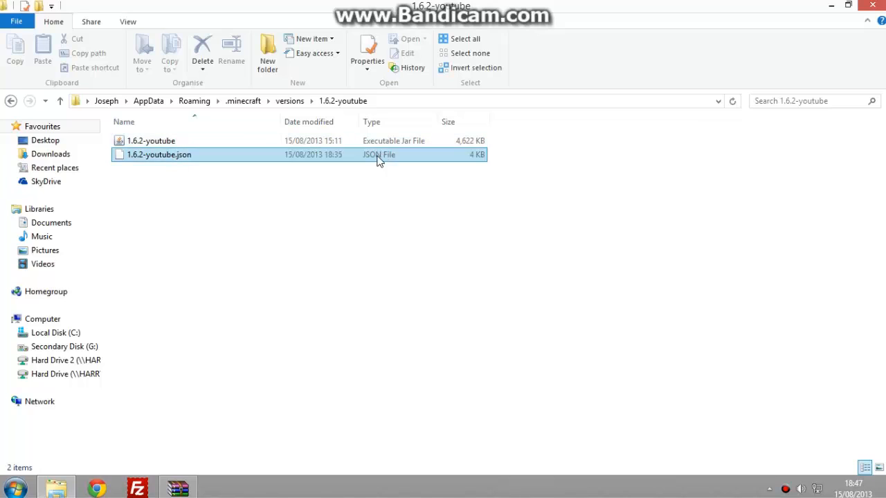
left_click(159, 155)
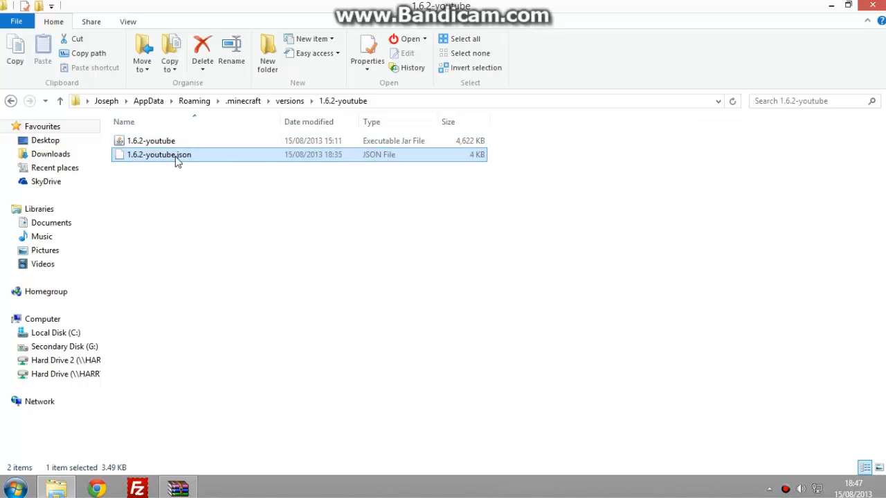
mouse_move(172, 163)
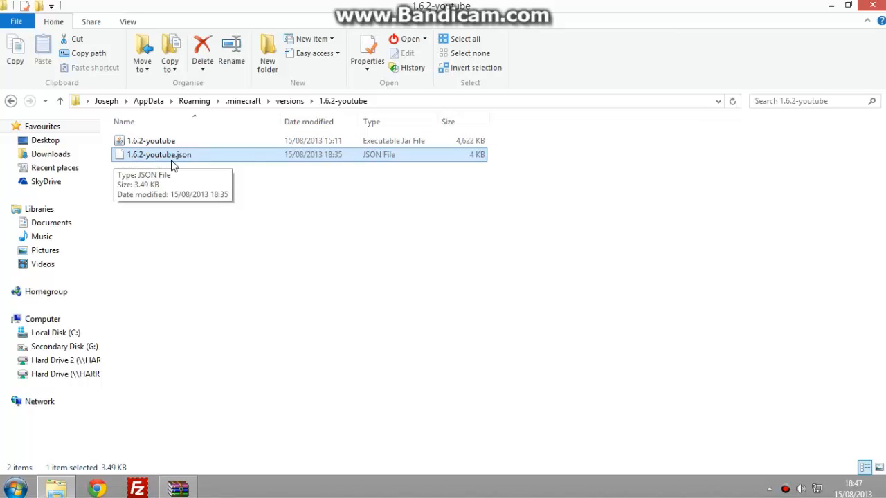
left_click(153, 142)
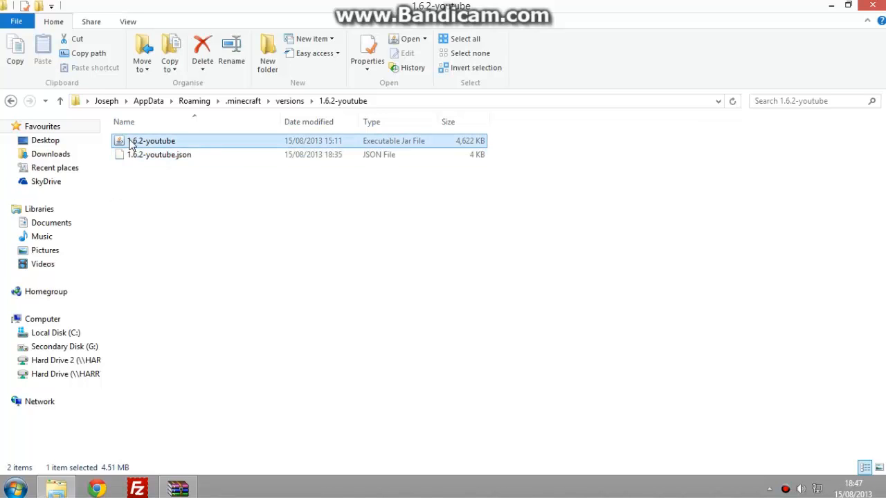
Open 1.6.2-youtube.json with Notepad++
right_click(158, 155)
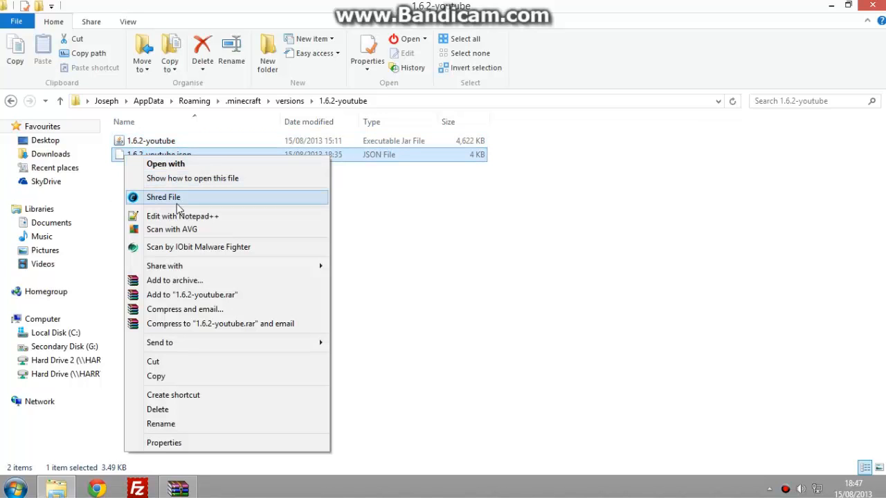
mouse_move(182, 216)
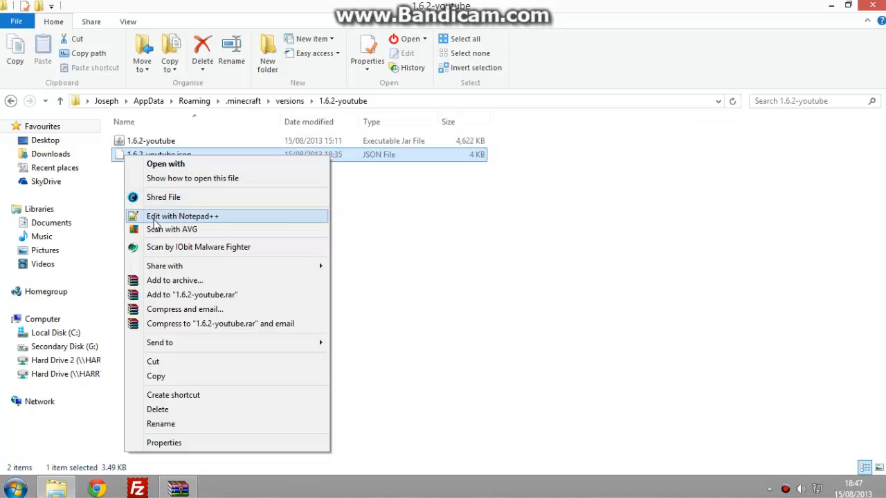
mouse_move(254, 233)
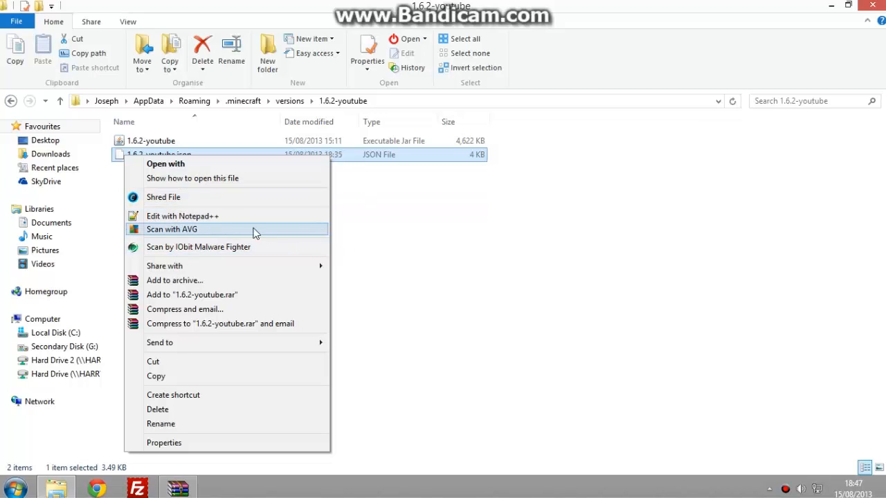
mouse_move(192, 240)
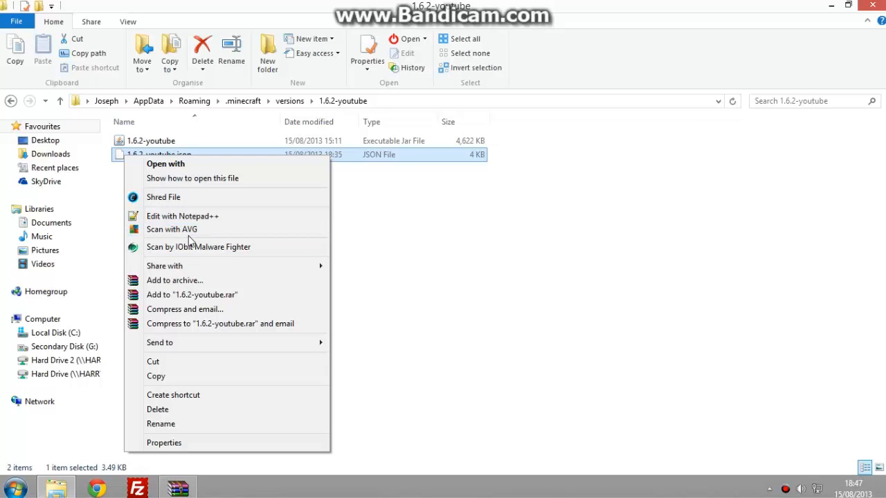
left_click(543, 182)
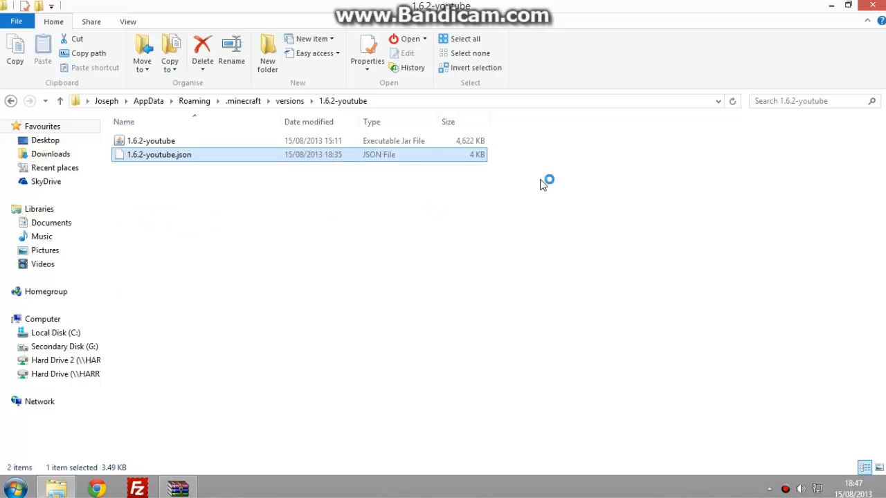
mouse_move(523, 159)
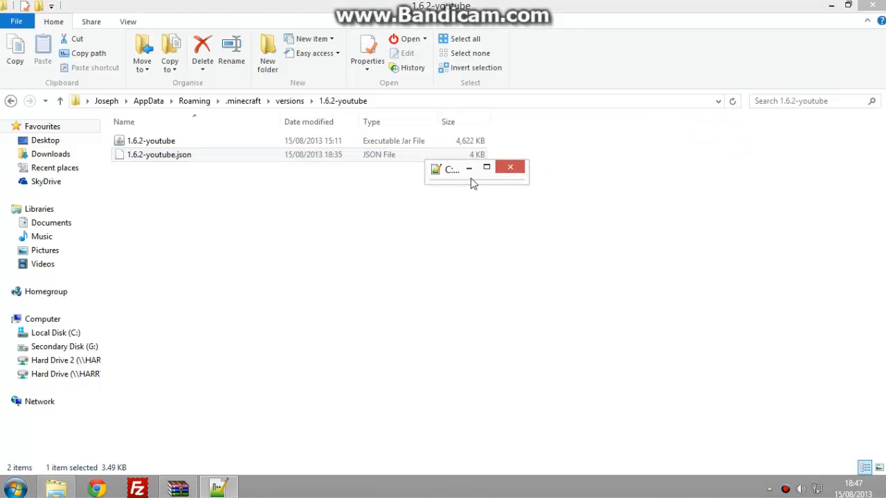
Edit the version id in 1.6.2-youtube.json to match the folder name and save
double_click(158, 155)
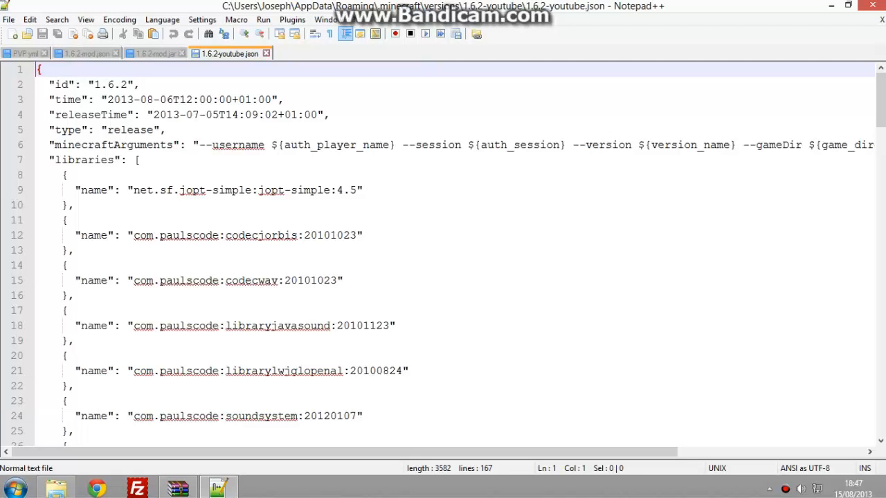
double_click(111, 84)
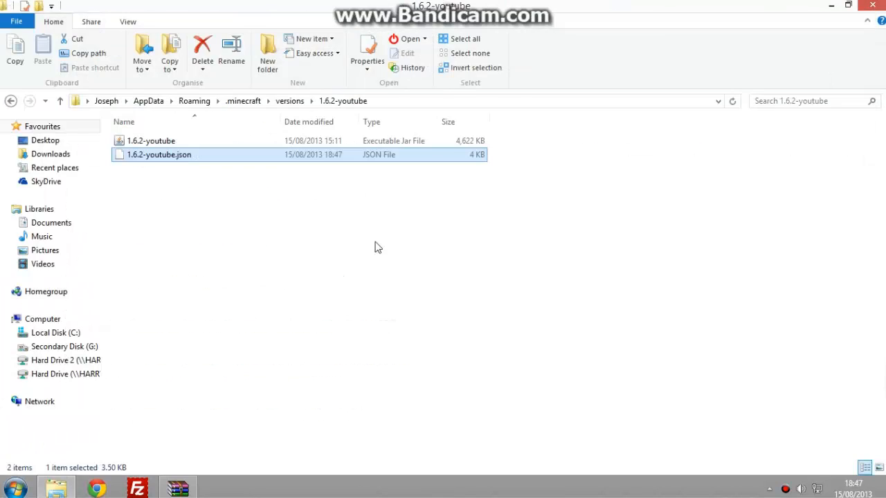
Delete the META-INF folder from 1.6.2-youtube.jar in WinRAR
left_click(151, 141)
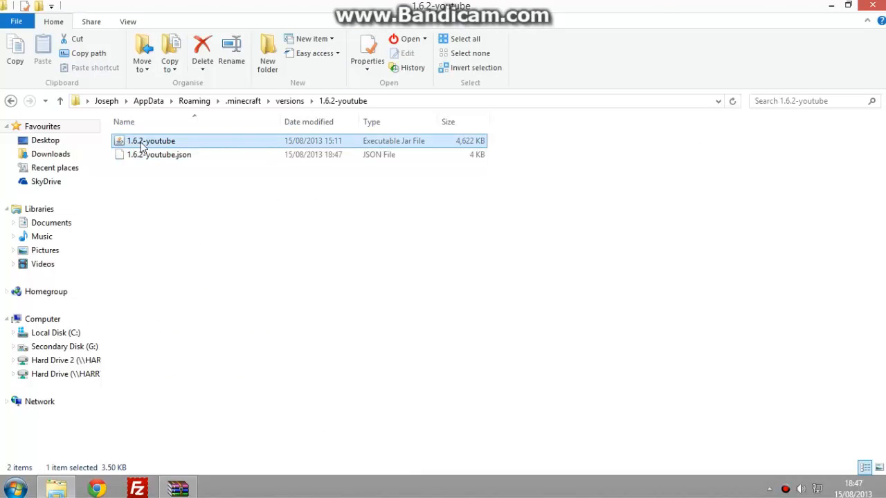
right_click(150, 142)
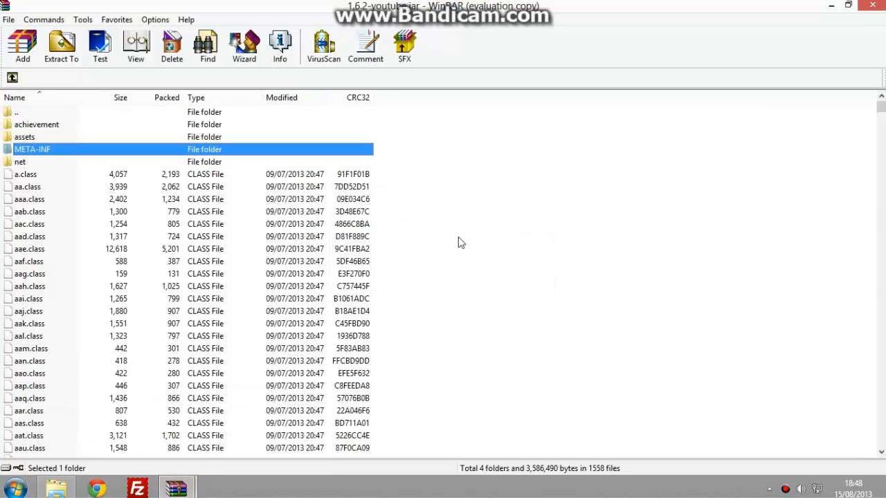
mouse_move(121, 346)
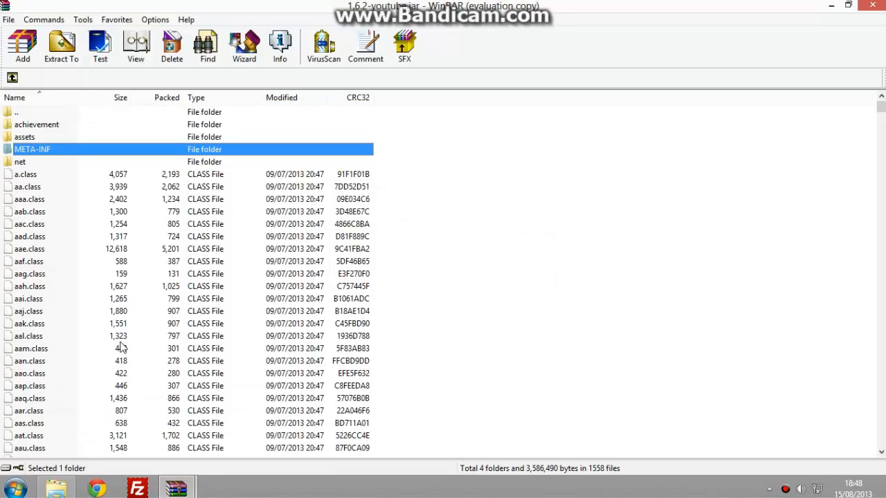
mouse_move(61, 169)
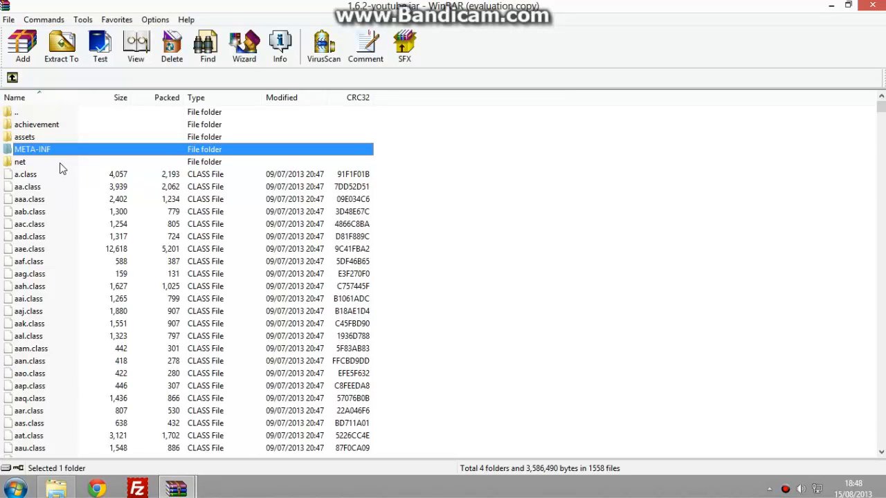
left_click(33, 149)
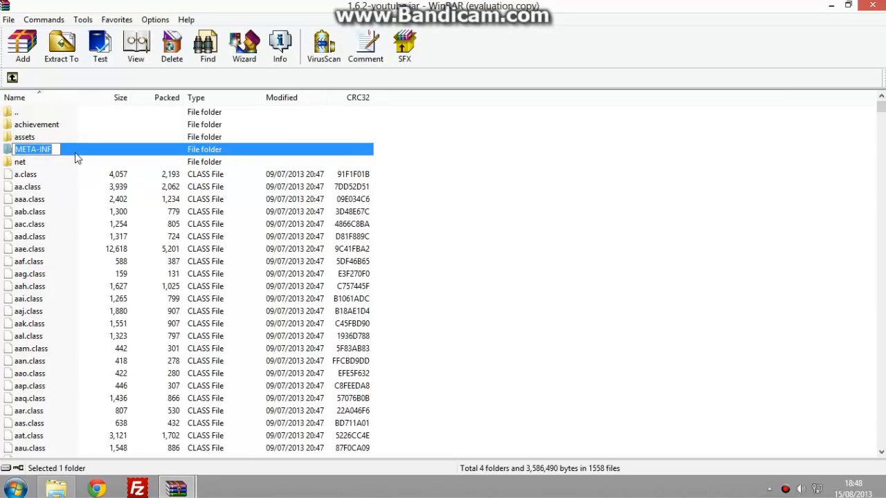
left_click(172, 44)
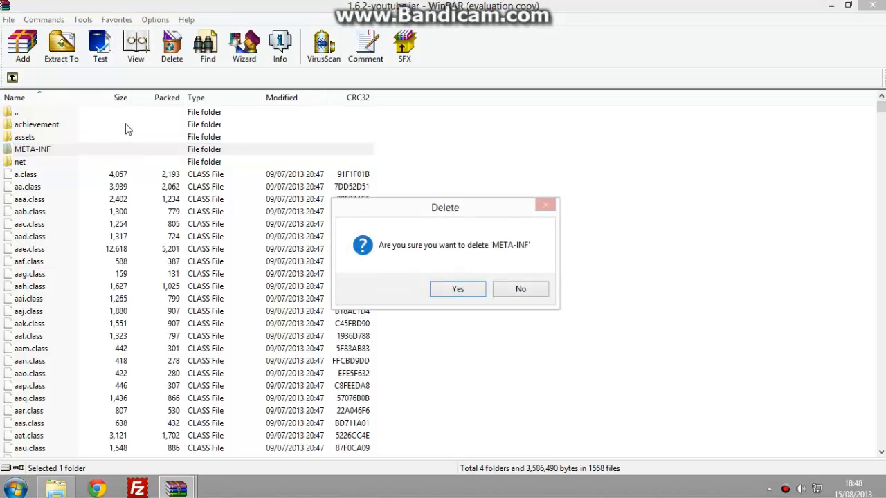
left_click(457, 289)
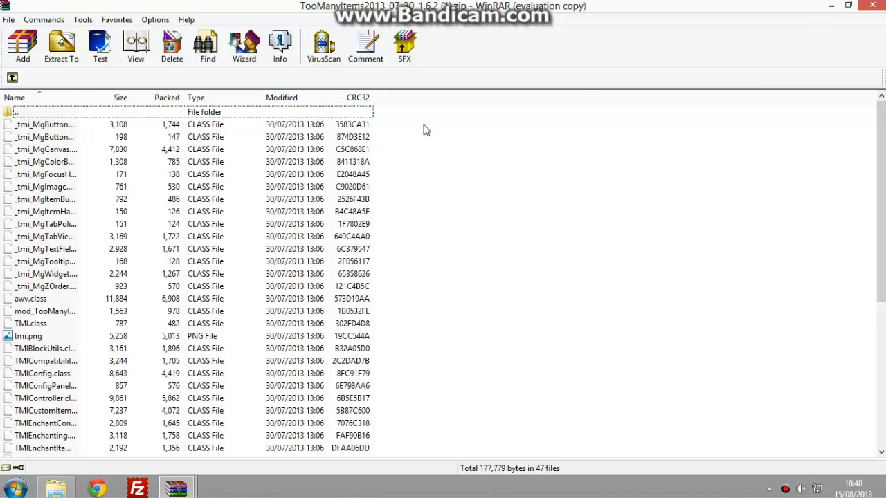
mouse_move(355, 137)
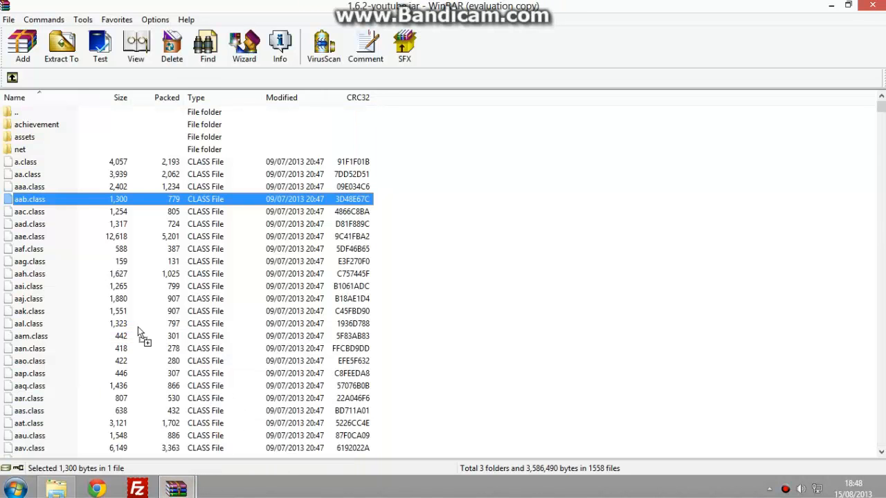
Add the TooManyItems class files into the 1.6.2-youtube jar and close the WinRAR archives
left_click(23, 42)
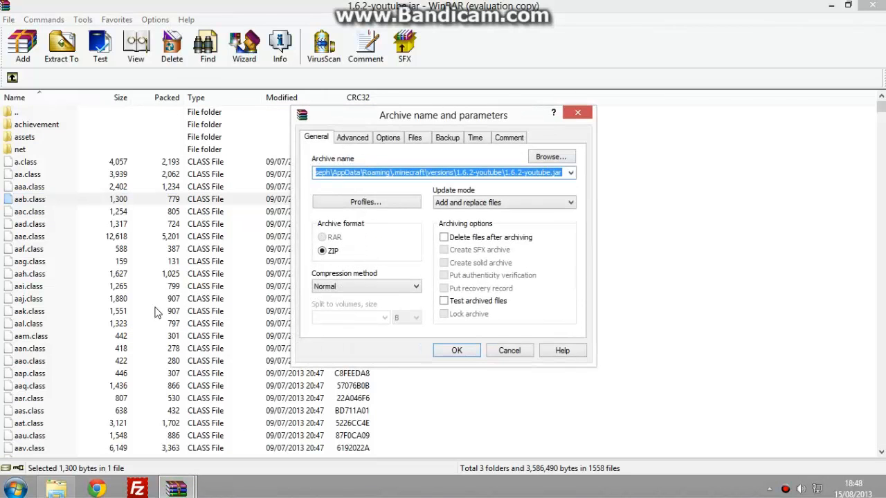
left_click(456, 350)
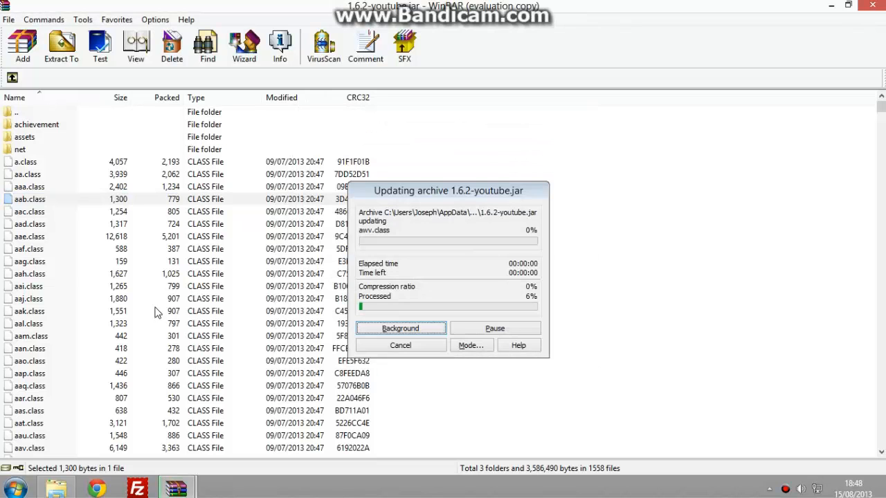
left_click(399, 328)
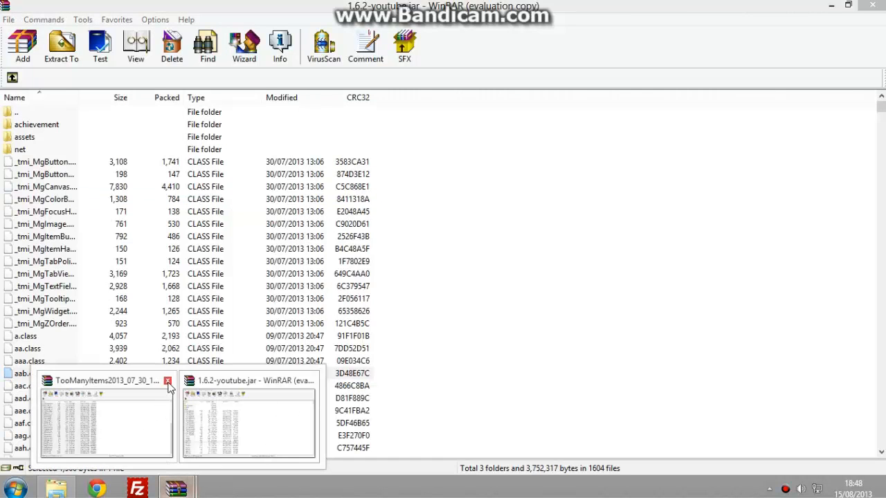
left_click(168, 382)
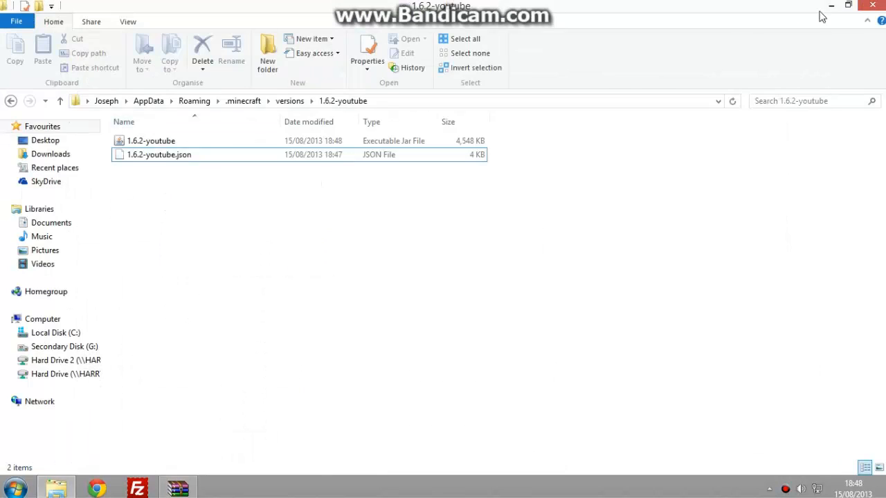
Close Explorer and start the Minecraft Launcher from the desktop shortcut
left_click(847, 6)
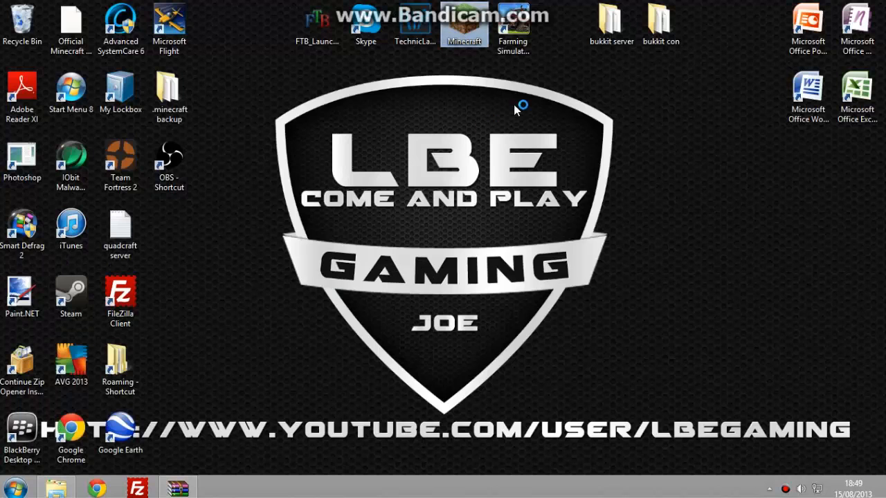
mouse_move(519, 108)
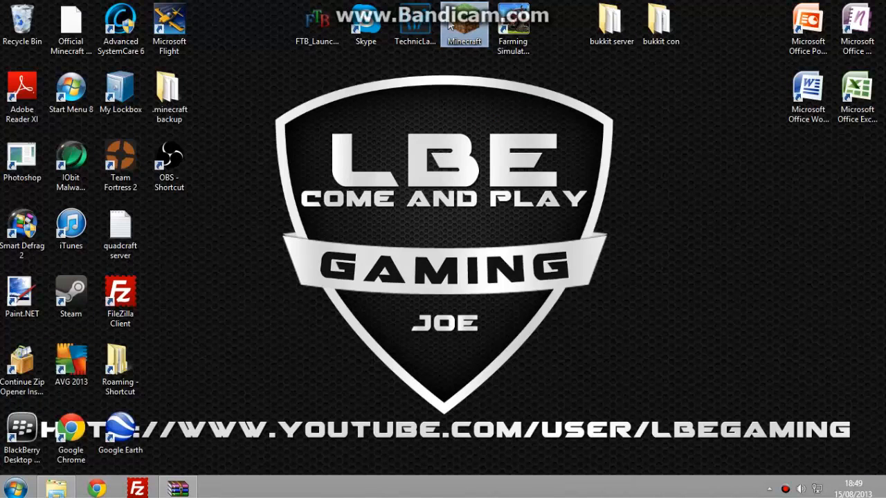
double_click(463, 25)
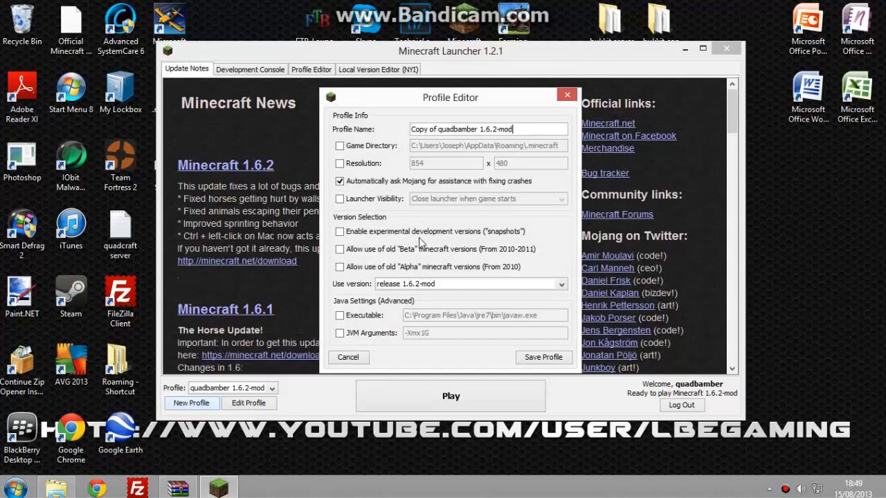
Save profile 'quadbamber 1.6.2-mod youtube' using version release 1.6.2-youtube
double_click(498, 130)
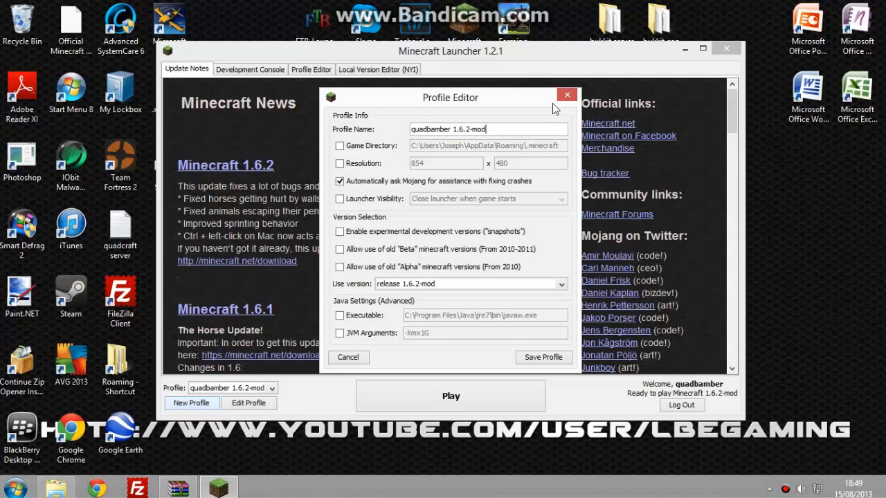
type("youtube")
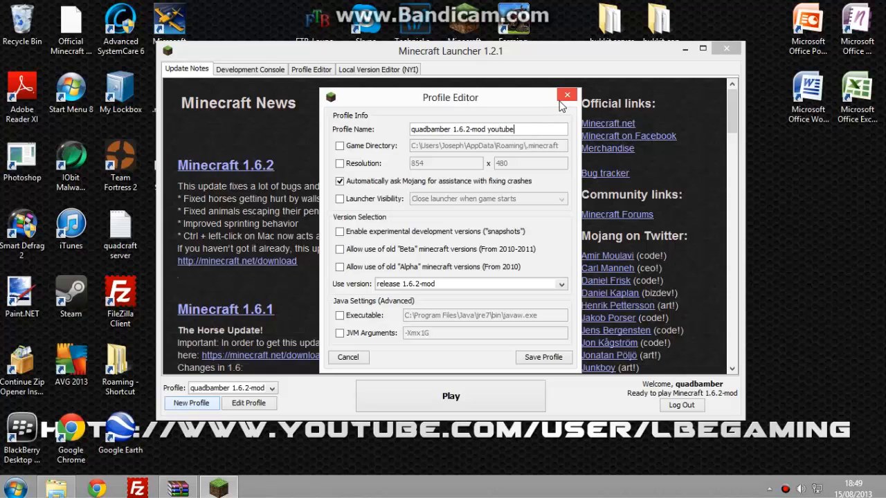
left_click(560, 284)
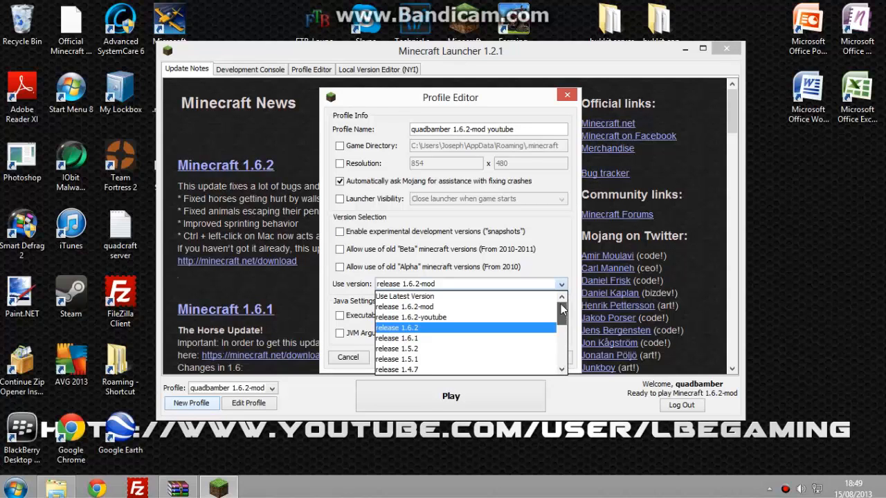
mouse_move(429, 297)
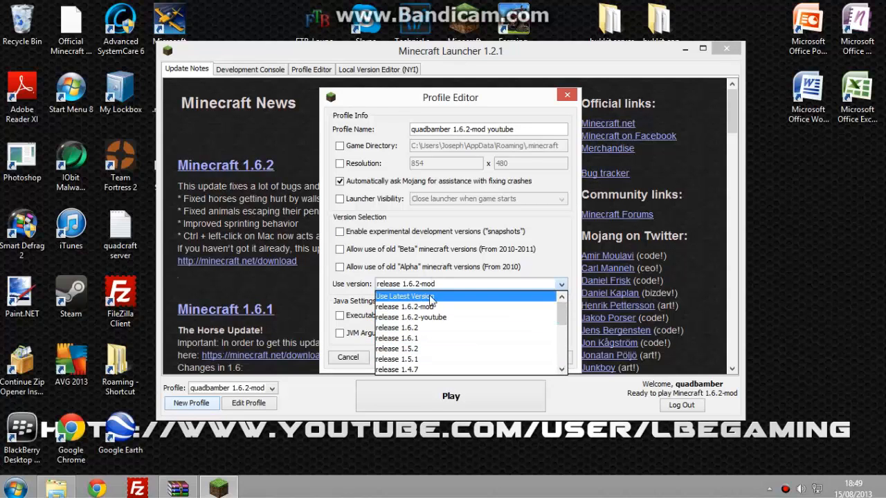
left_click(410, 316)
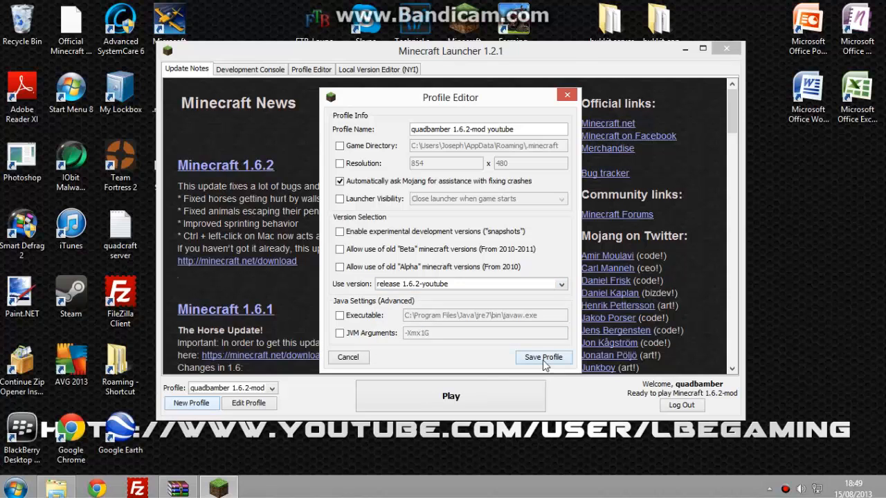
left_click(542, 357)
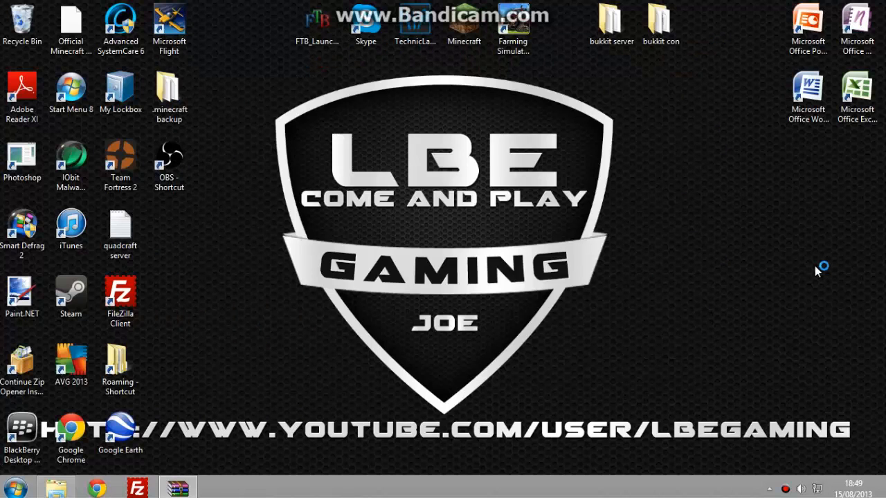
mouse_move(819, 266)
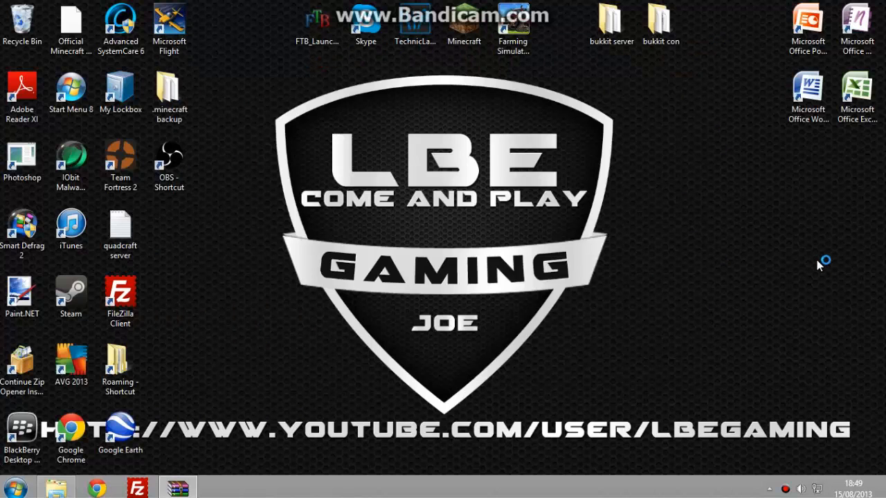
mouse_move(819, 266)
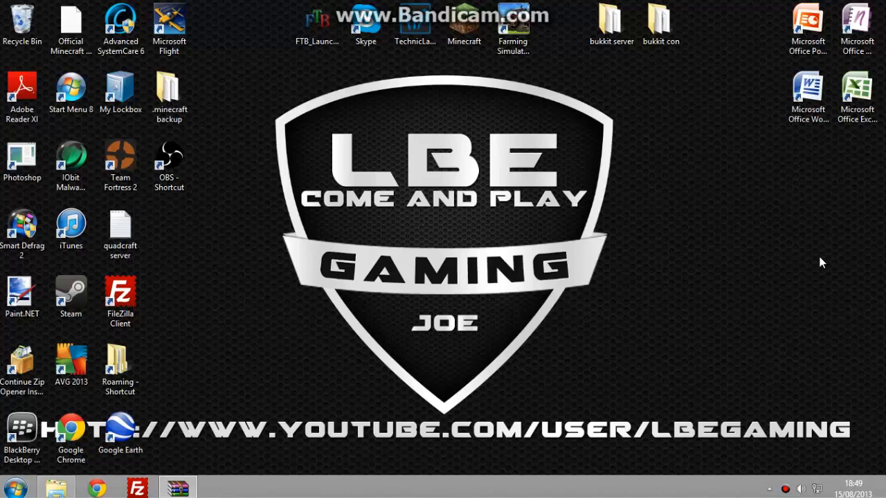
mouse_move(869, 175)
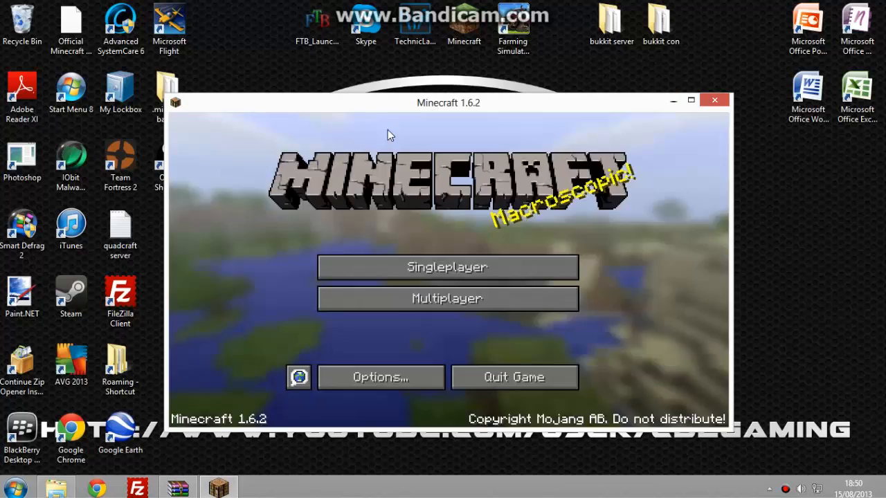
Join the Quadcraft Factions server from the multiplayer list
left_click(446, 299)
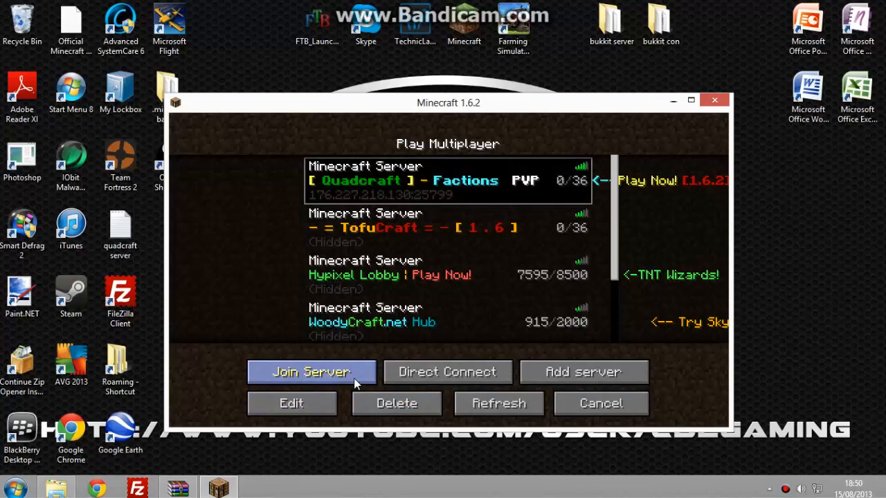
left_click(311, 371)
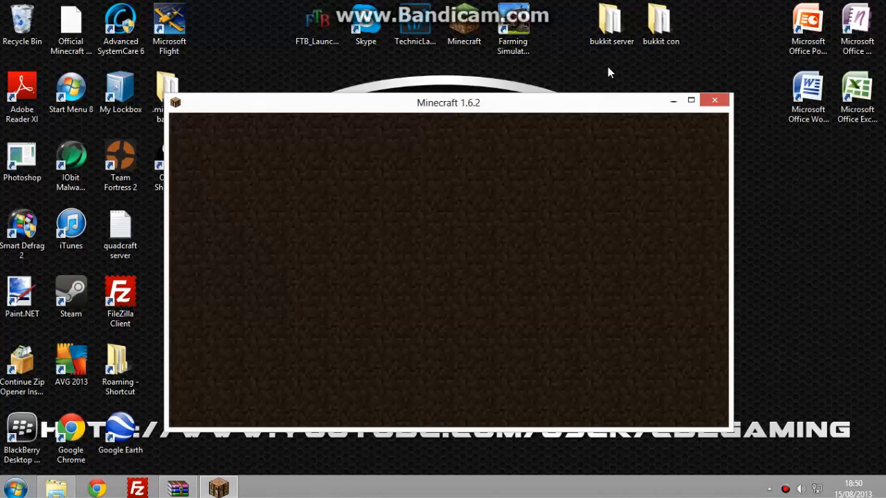
mouse_move(573, 130)
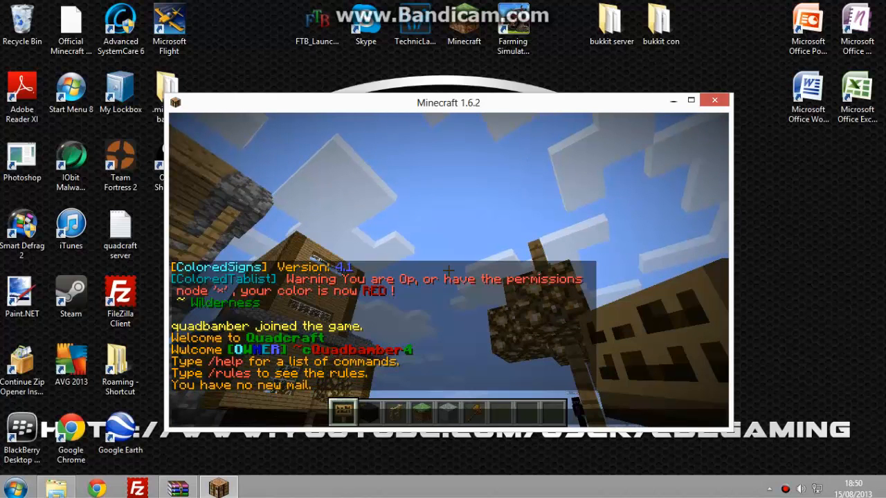
Verify TooManyItems item pages and enchant panel in the inventory, then quit Minecraft
key("e")
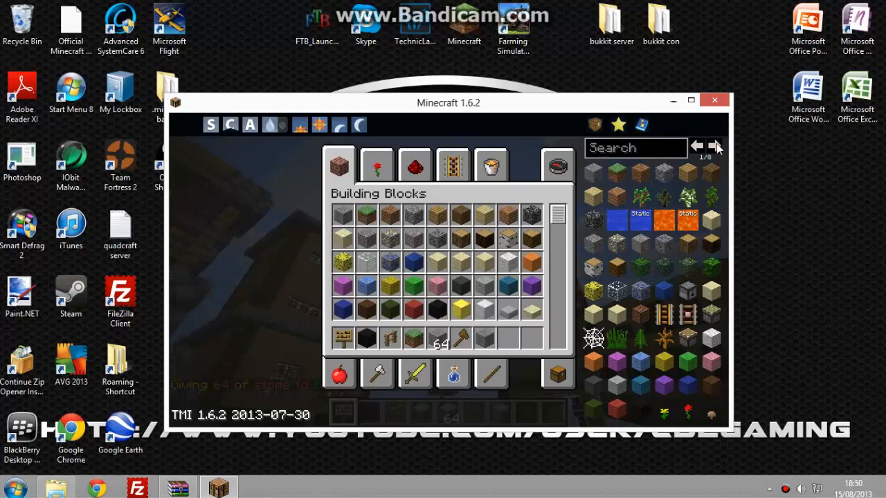
left_click(714, 146)
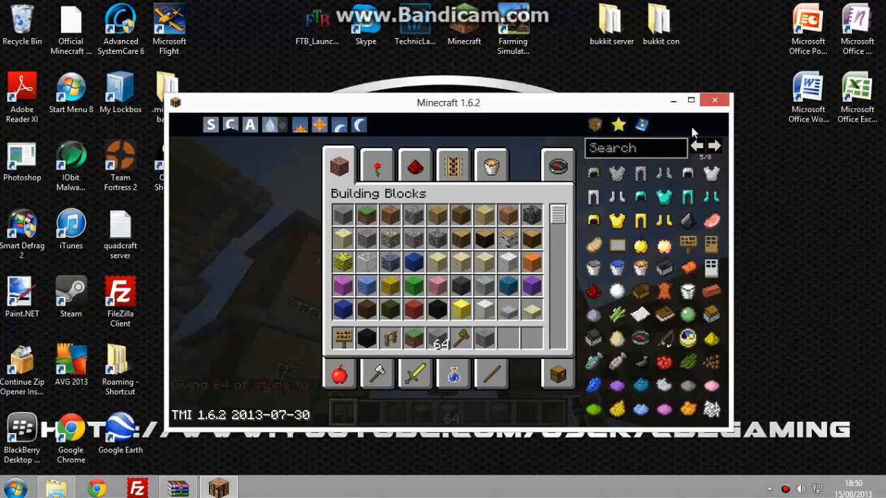
left_click(617, 124)
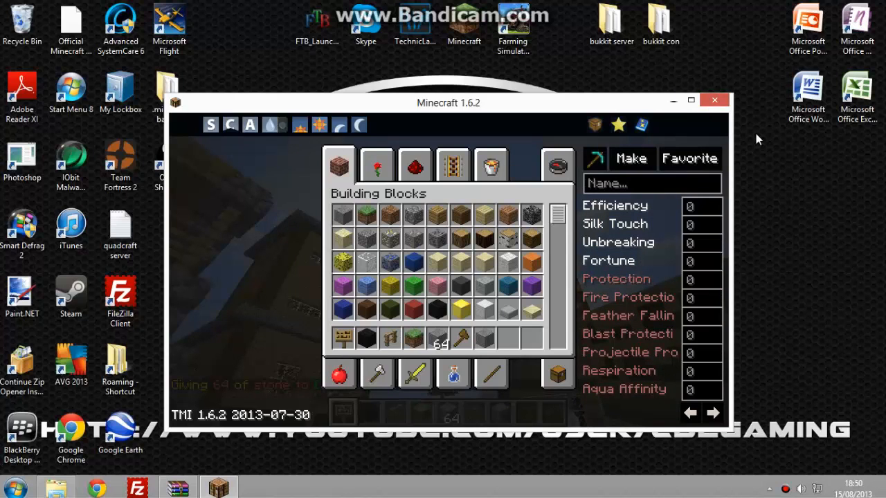
left_click(714, 100)
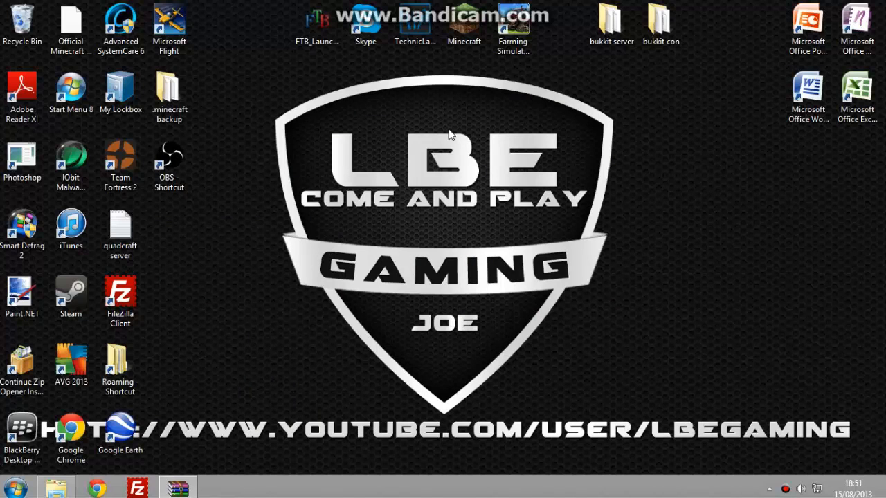
mouse_move(443, 127)
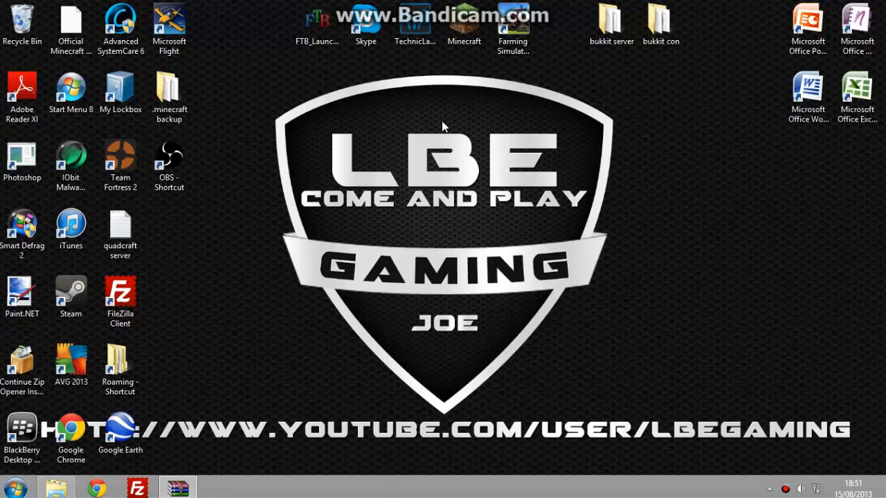
mouse_move(441, 118)
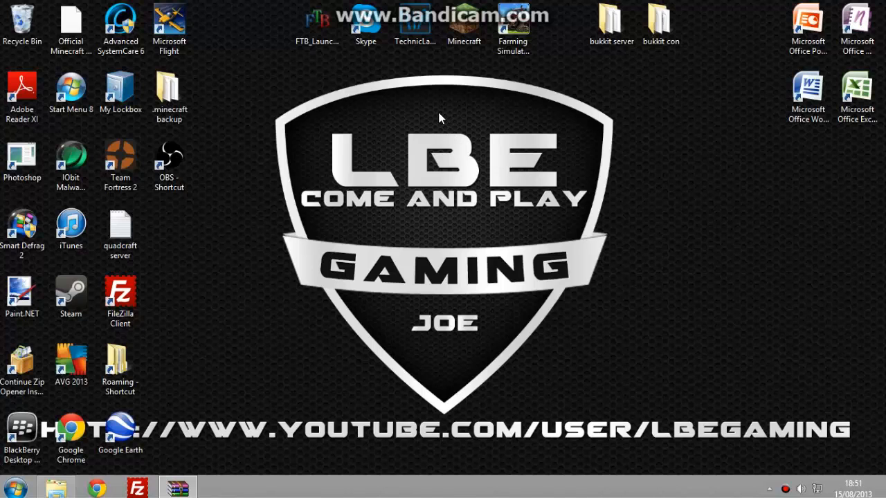